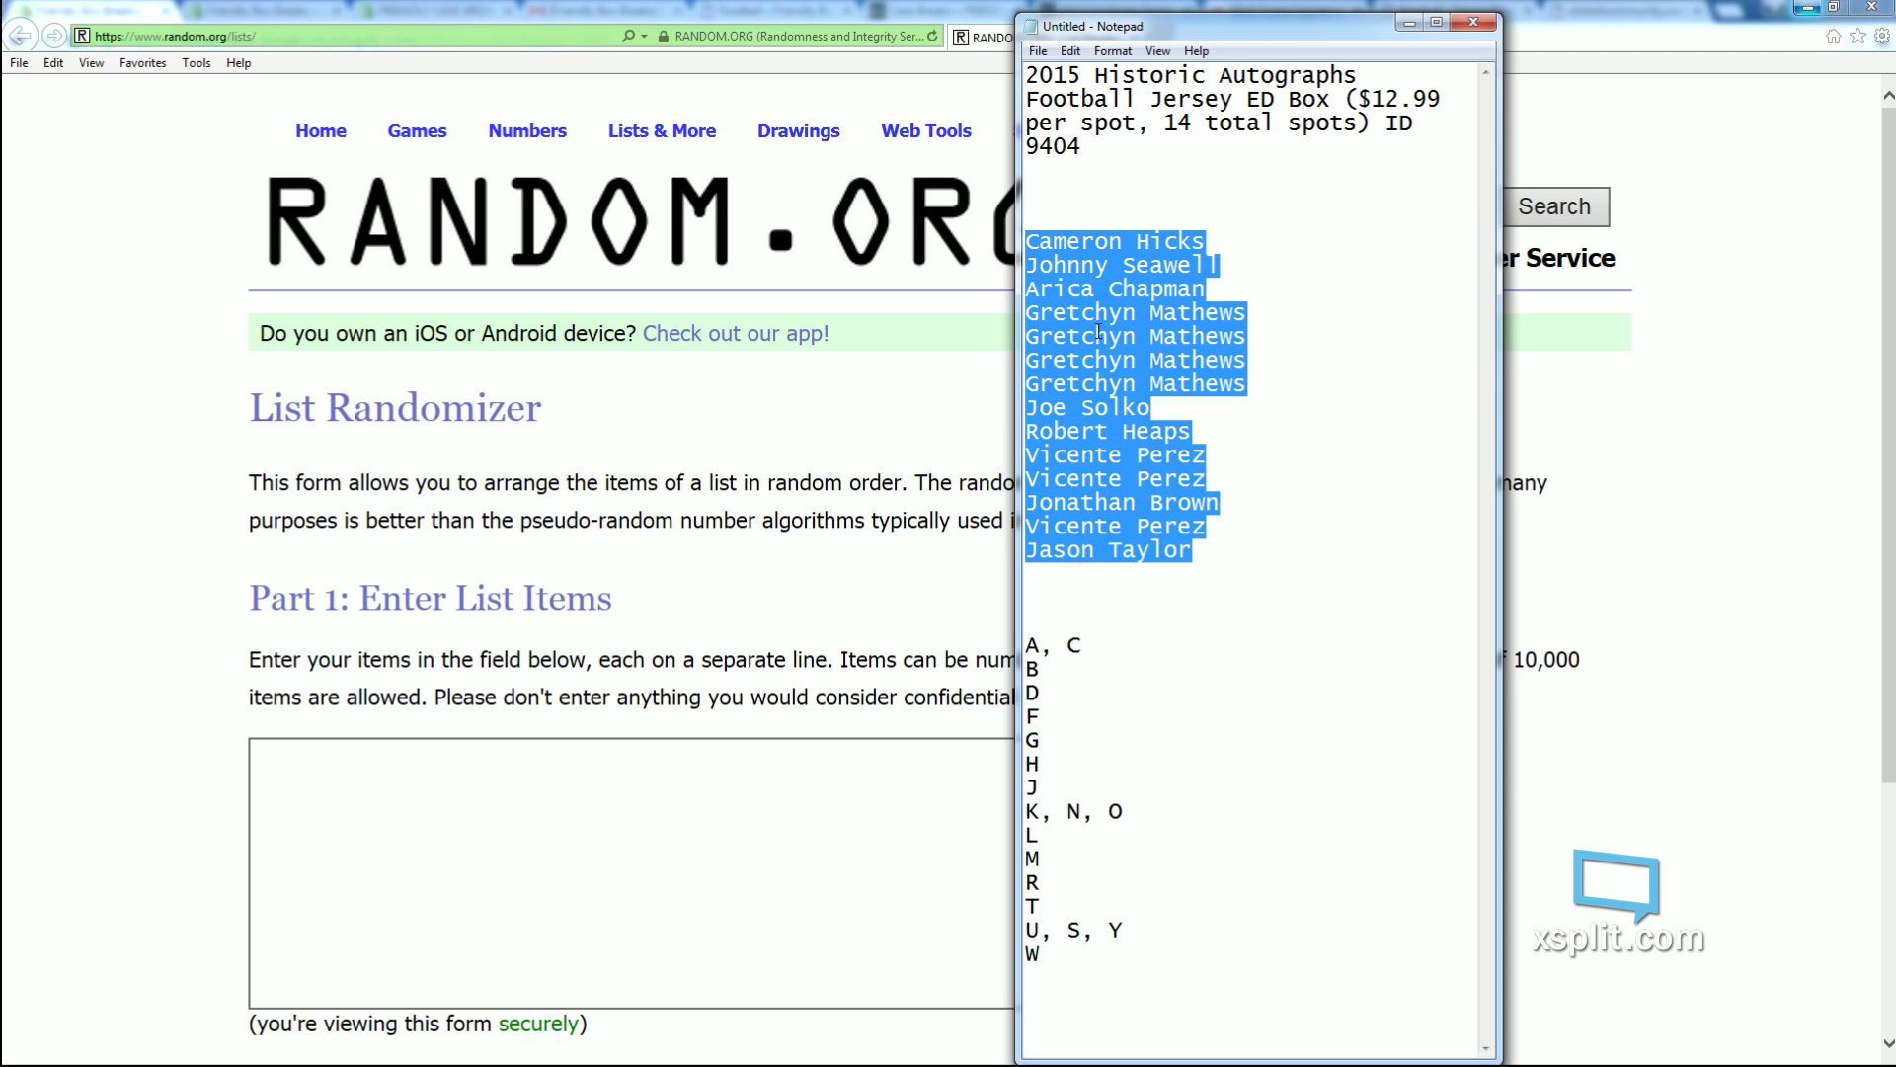
- Paste the fourteen owner names from Notepad into the List Items box
{"action": "right_click", "coordinate": [1113, 411]}
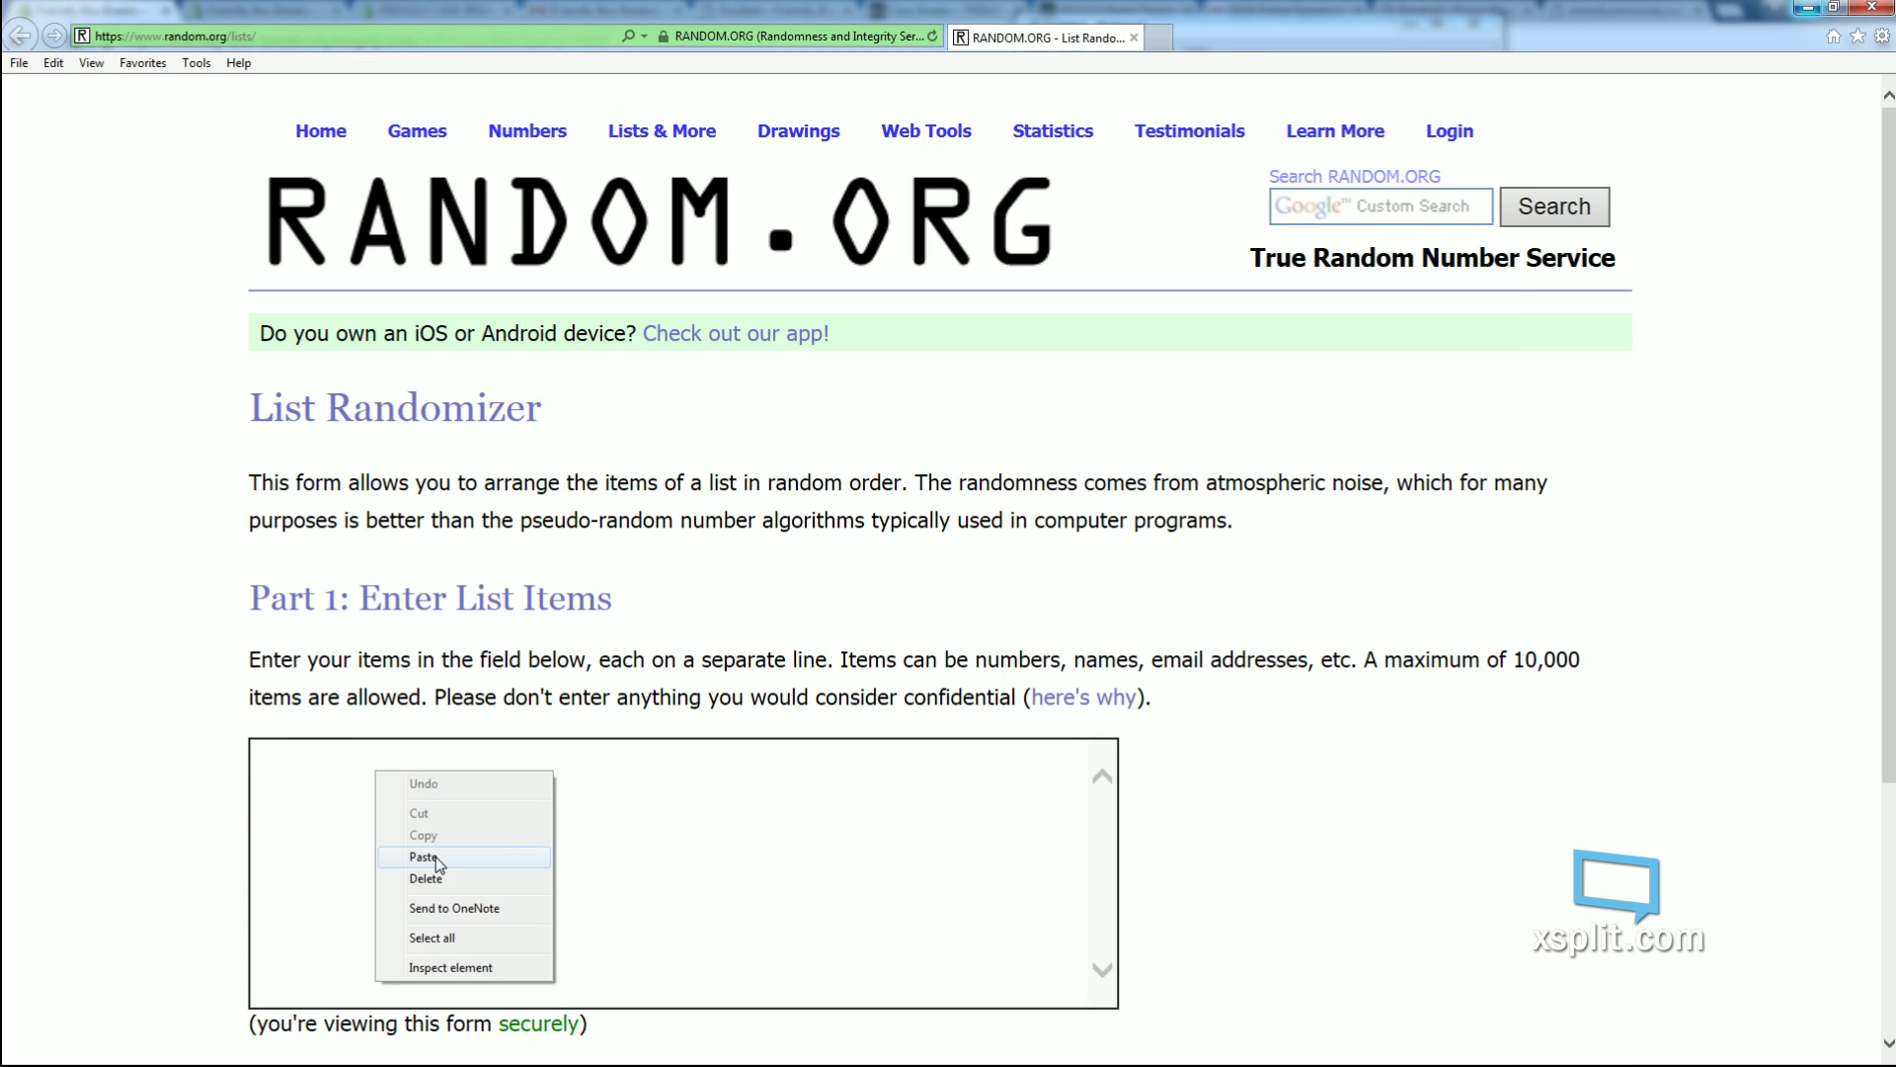
{"action": "left_click", "coordinate": [424, 856]}
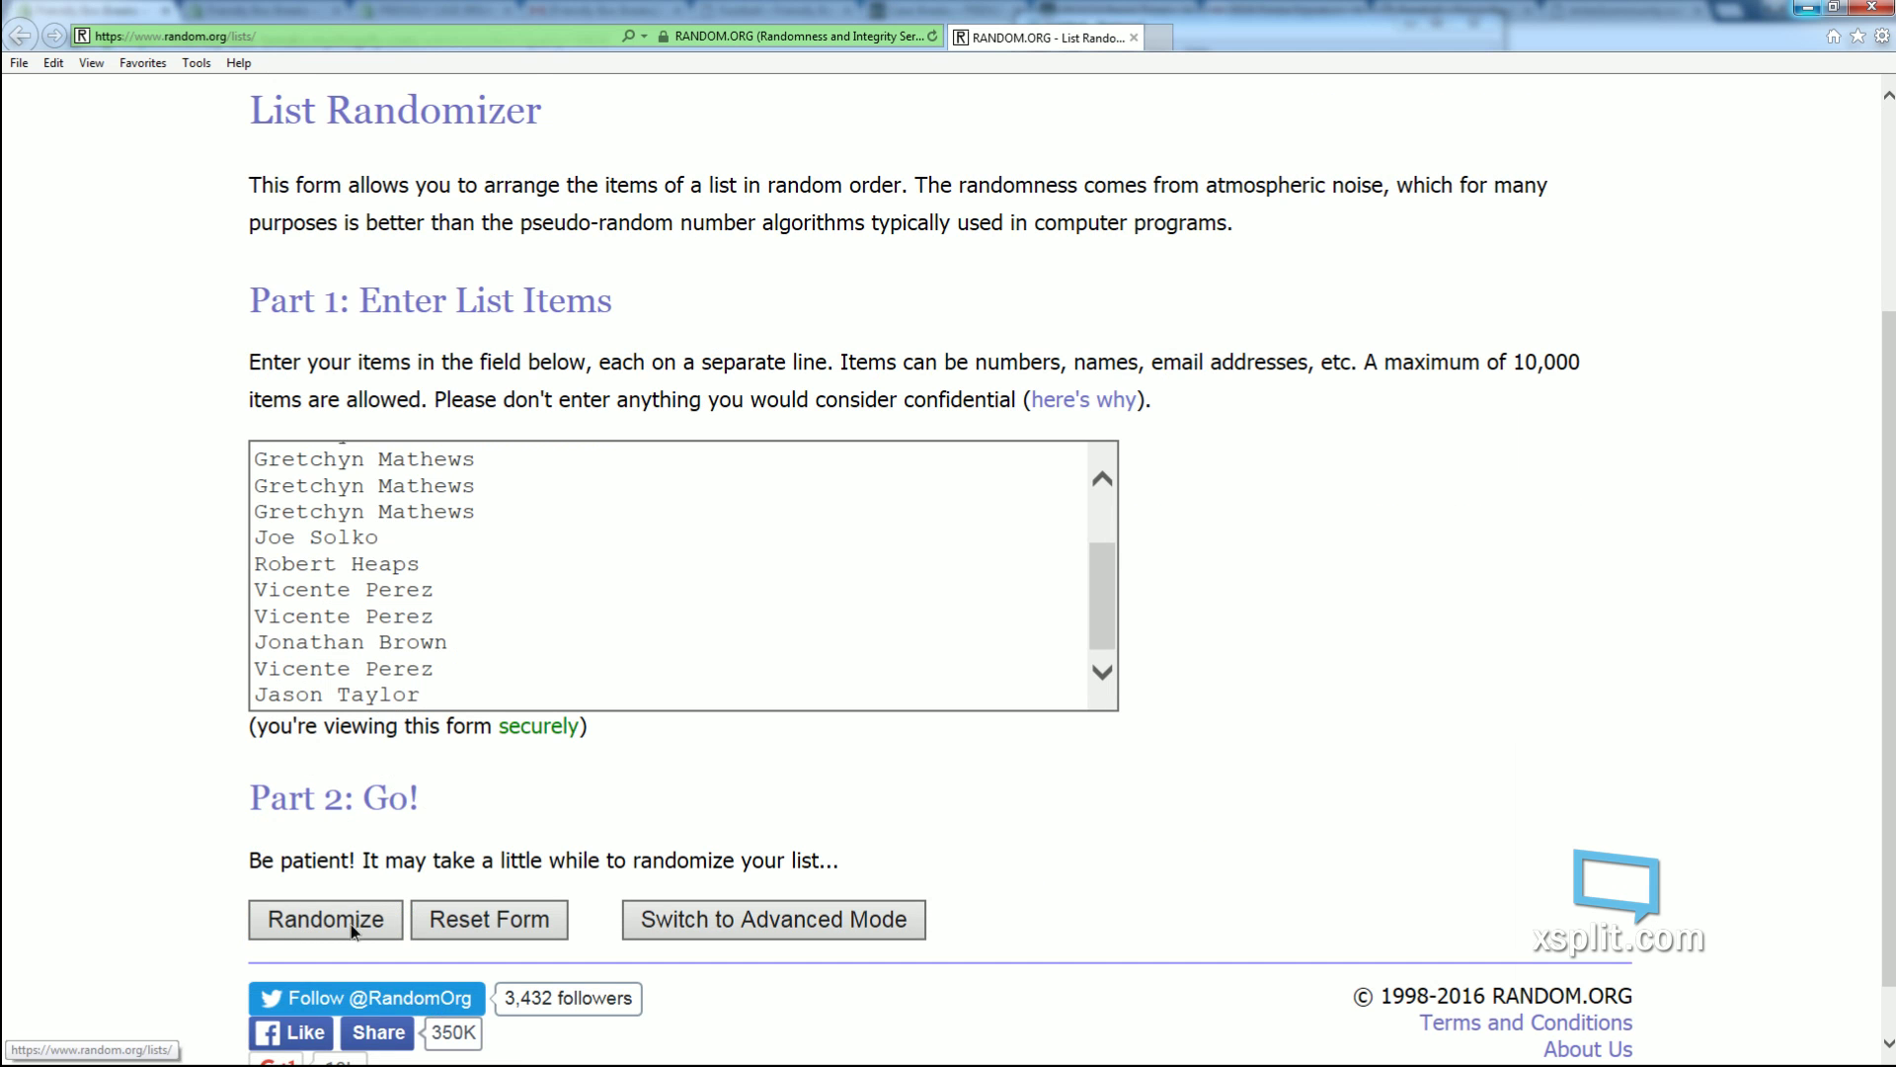
- Randomize the owner names, then use Again! until they have been shuffled seven times
{"action": "left_click", "coordinate": [325, 920]}
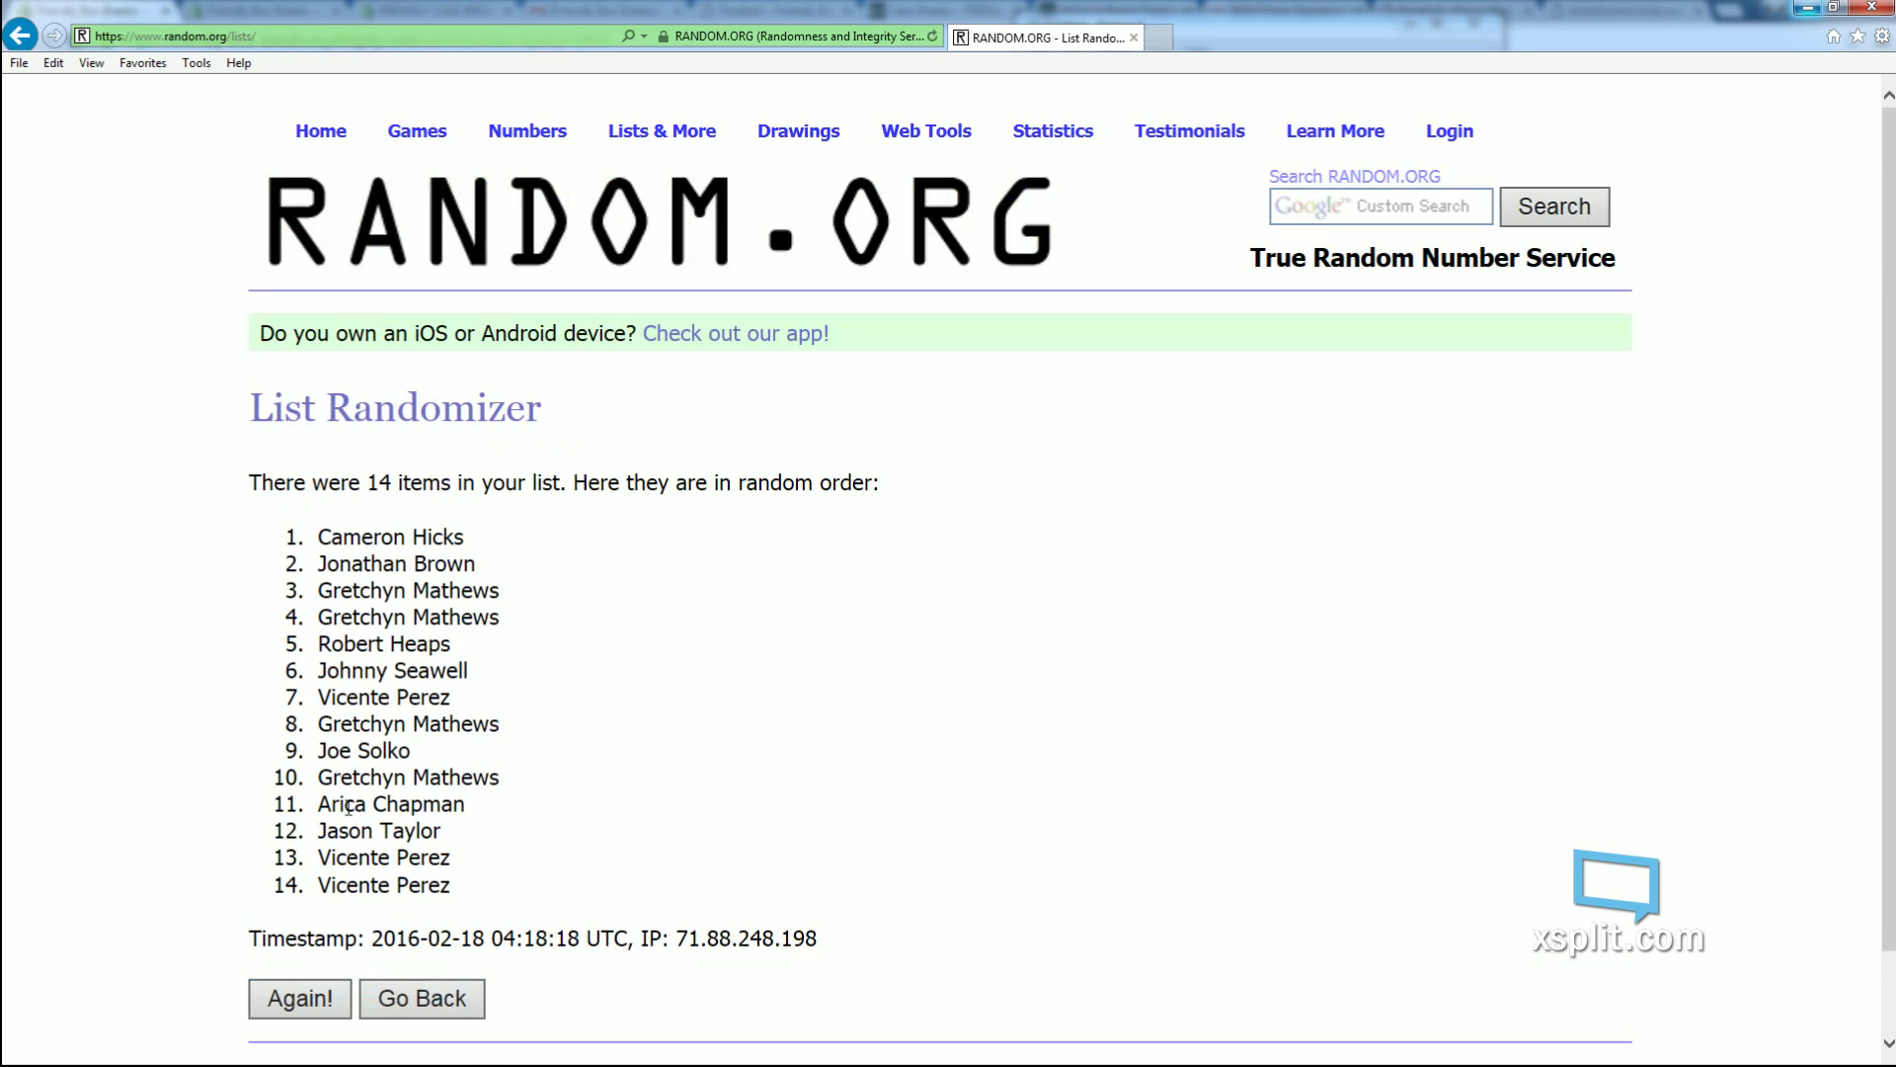
{"action": "scroll", "scroll_direction": "down", "scroll_amount": 3}
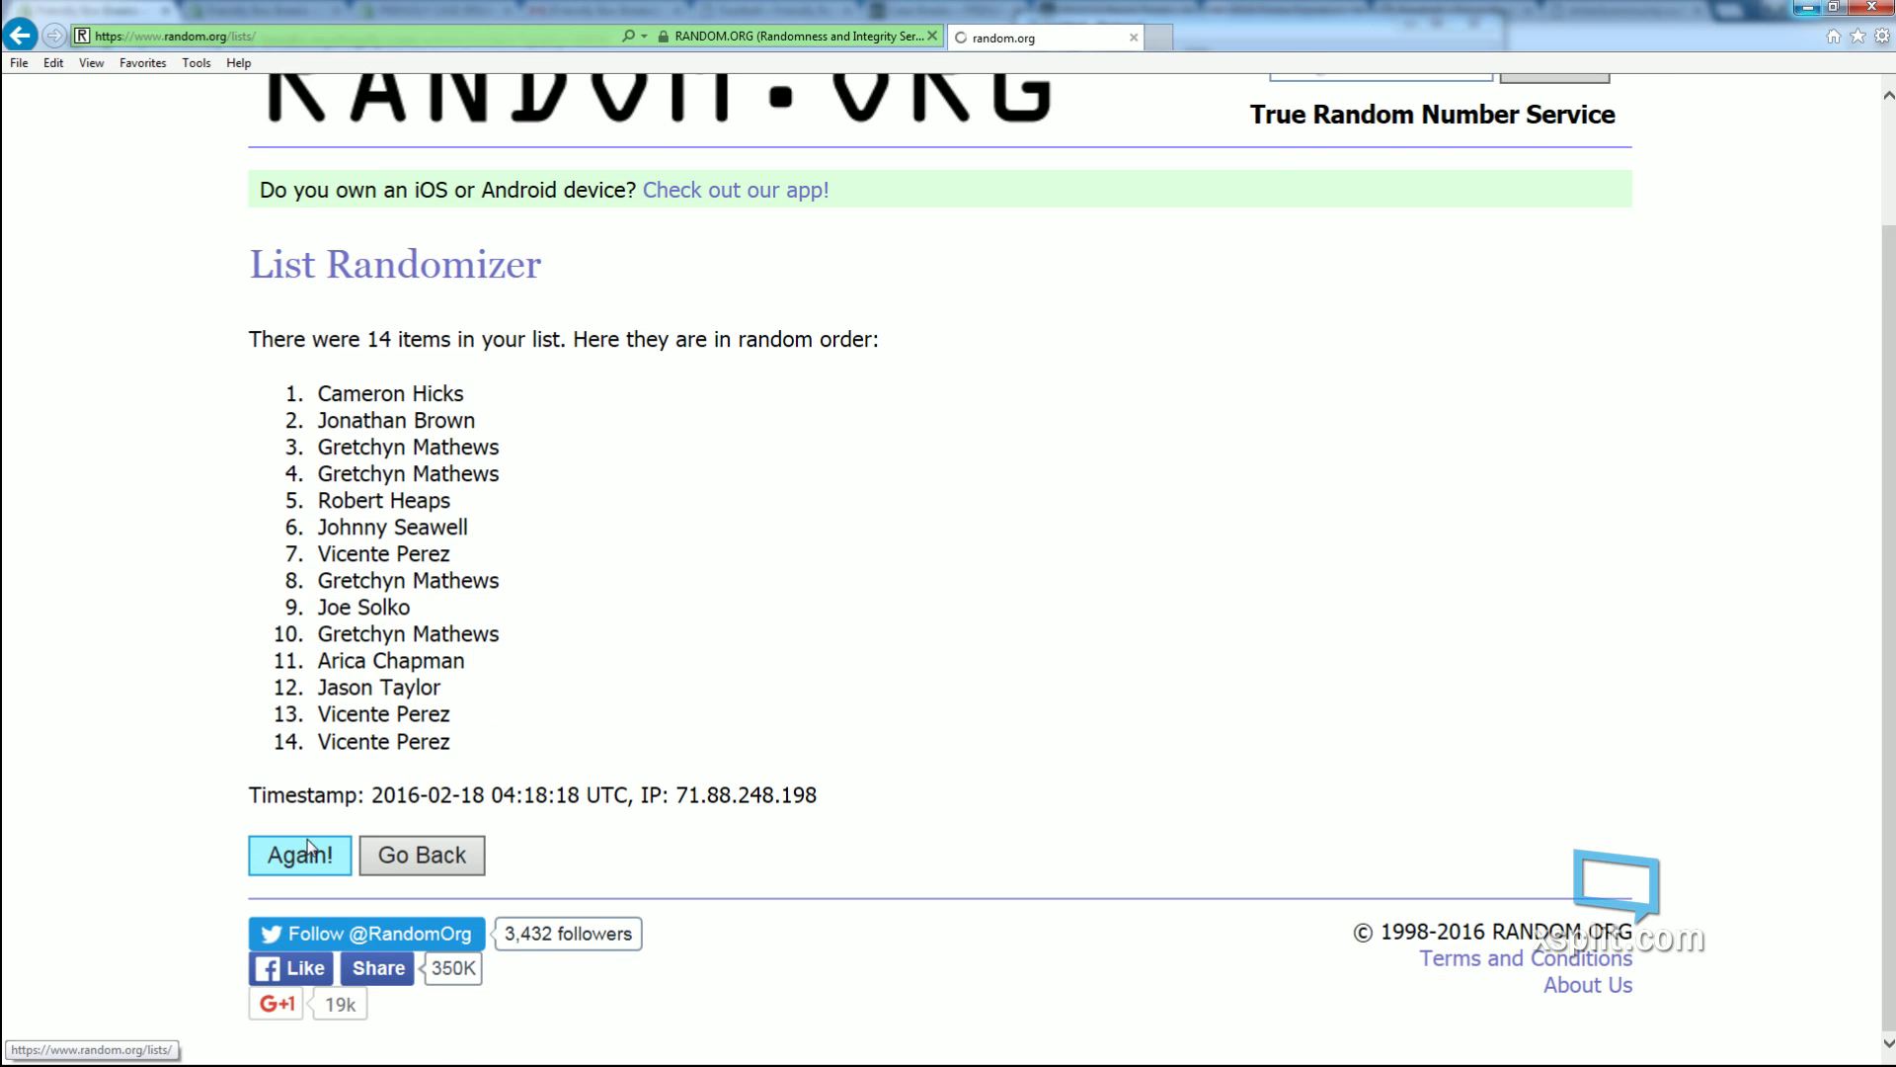
{"action": "left_click", "coordinate": [298, 854]}
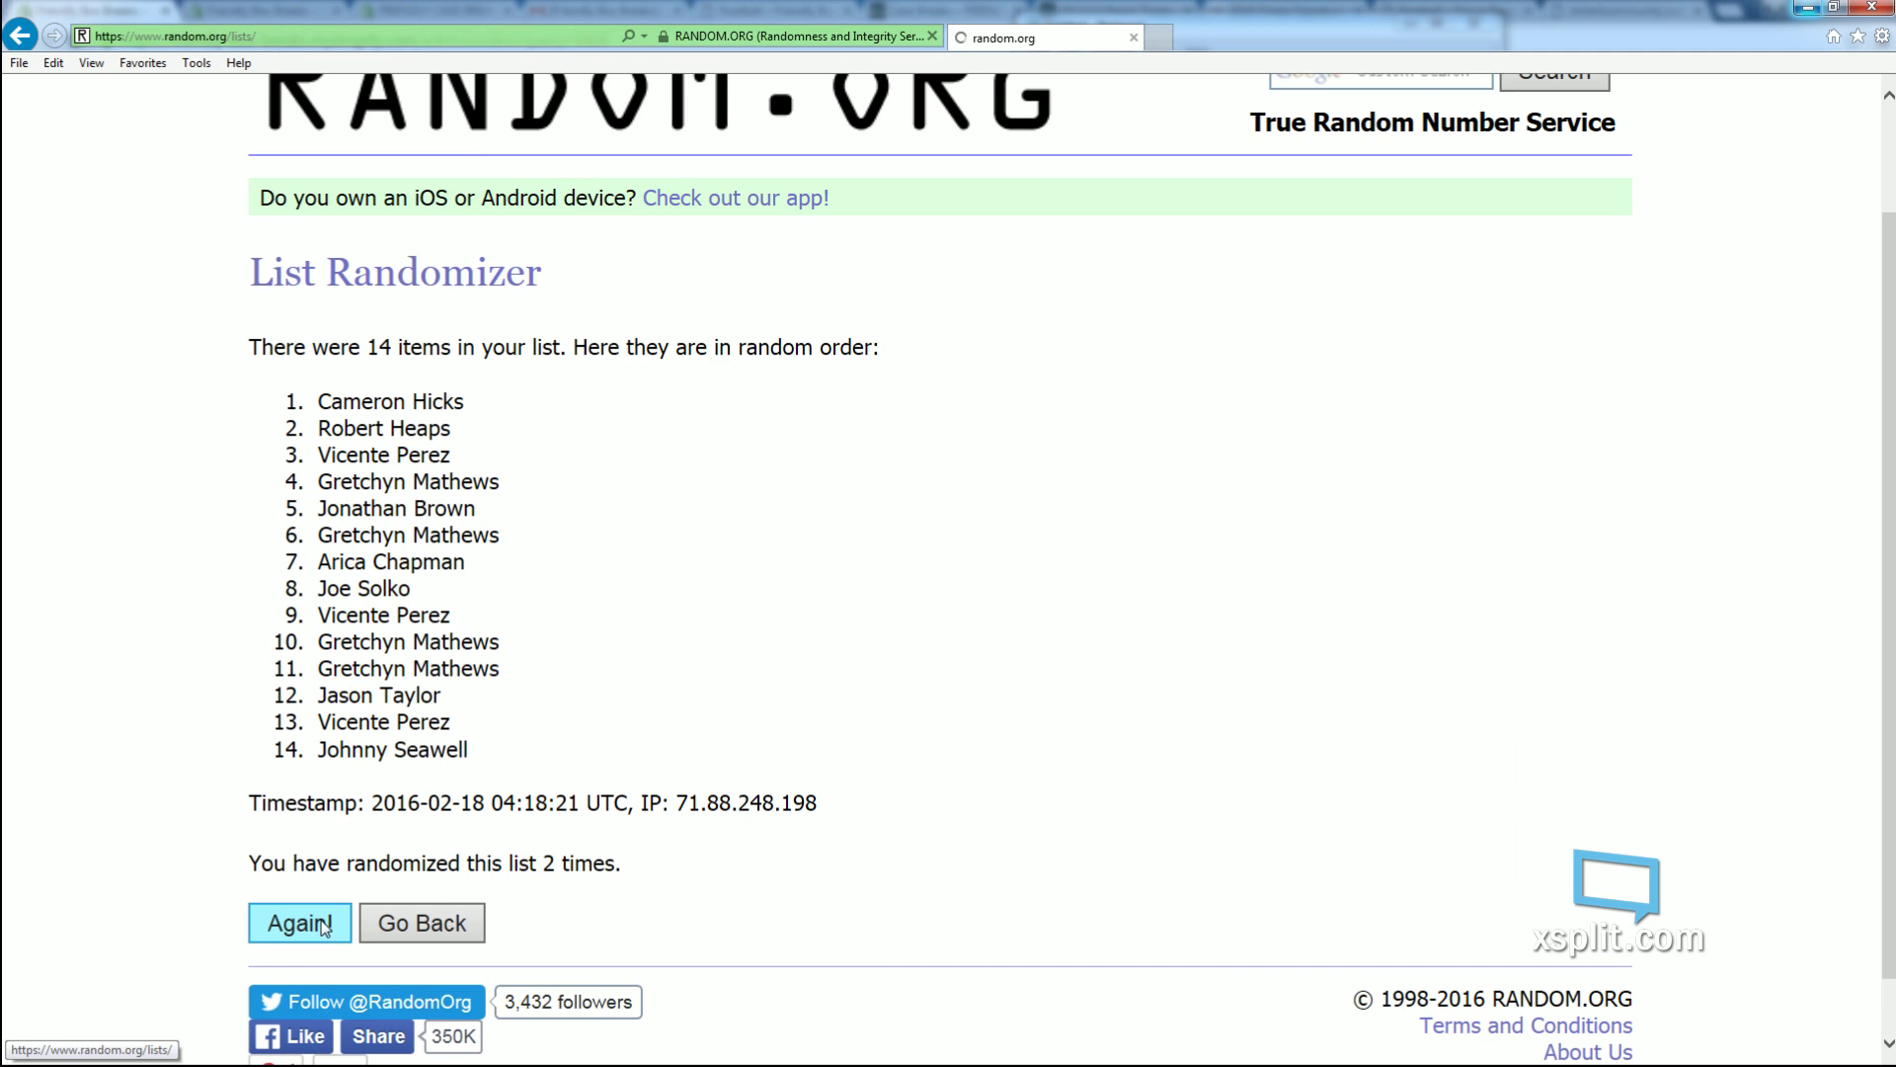
{"action": "left_click", "coordinate": [298, 922]}
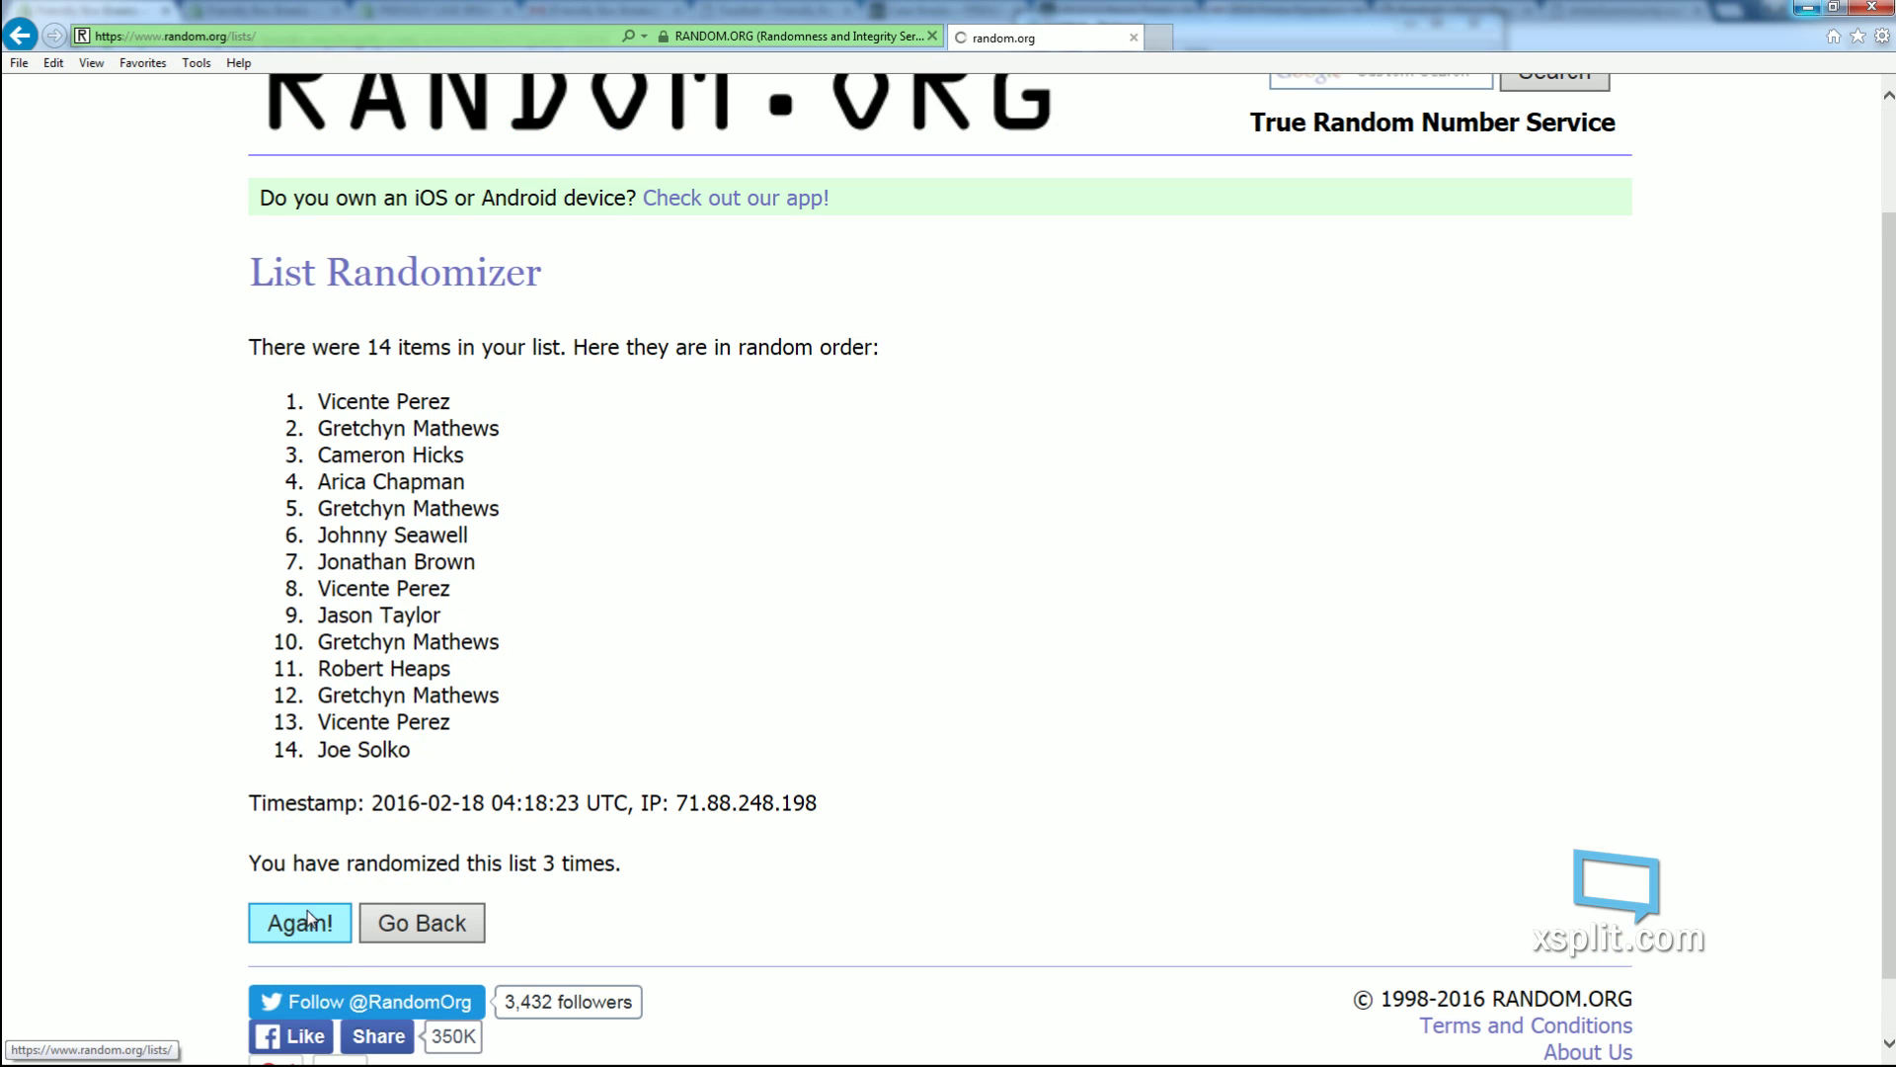
{"action": "left_click", "coordinate": [298, 923]}
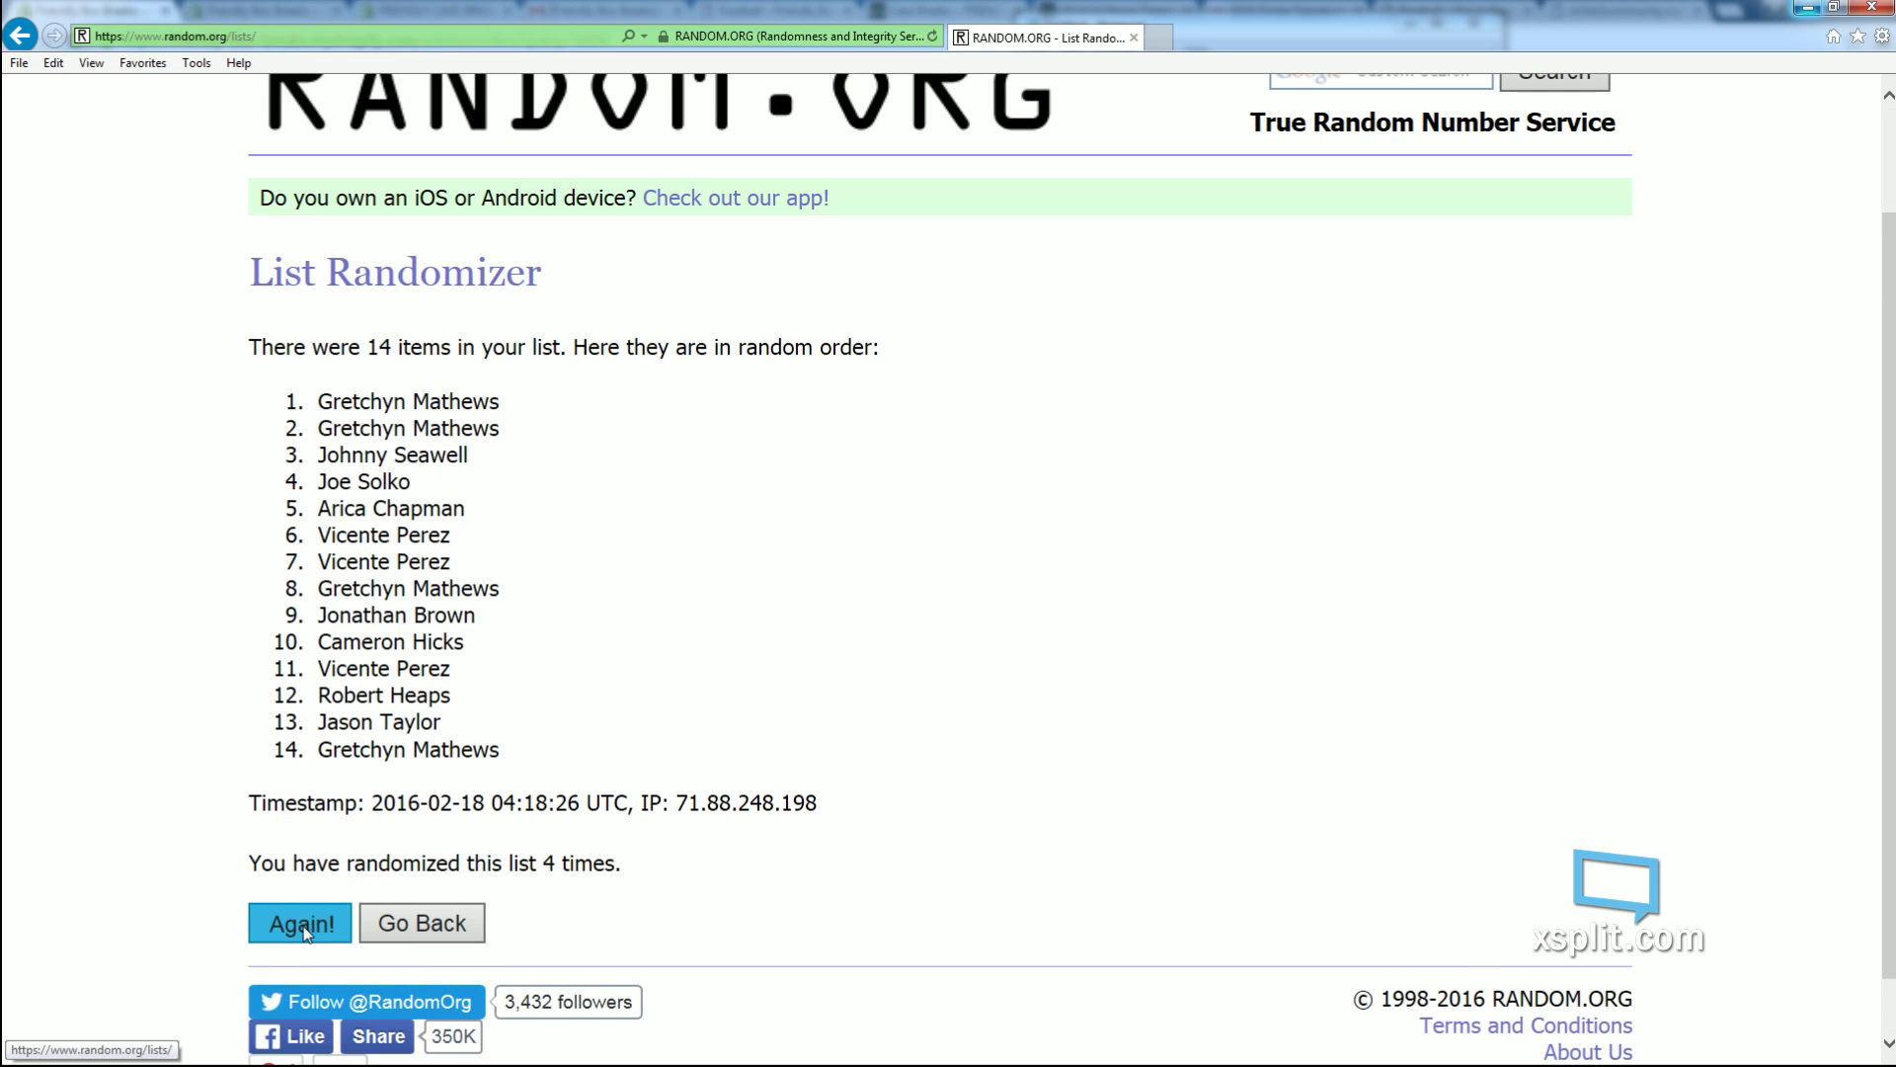
{"action": "left_click", "coordinate": [298, 922]}
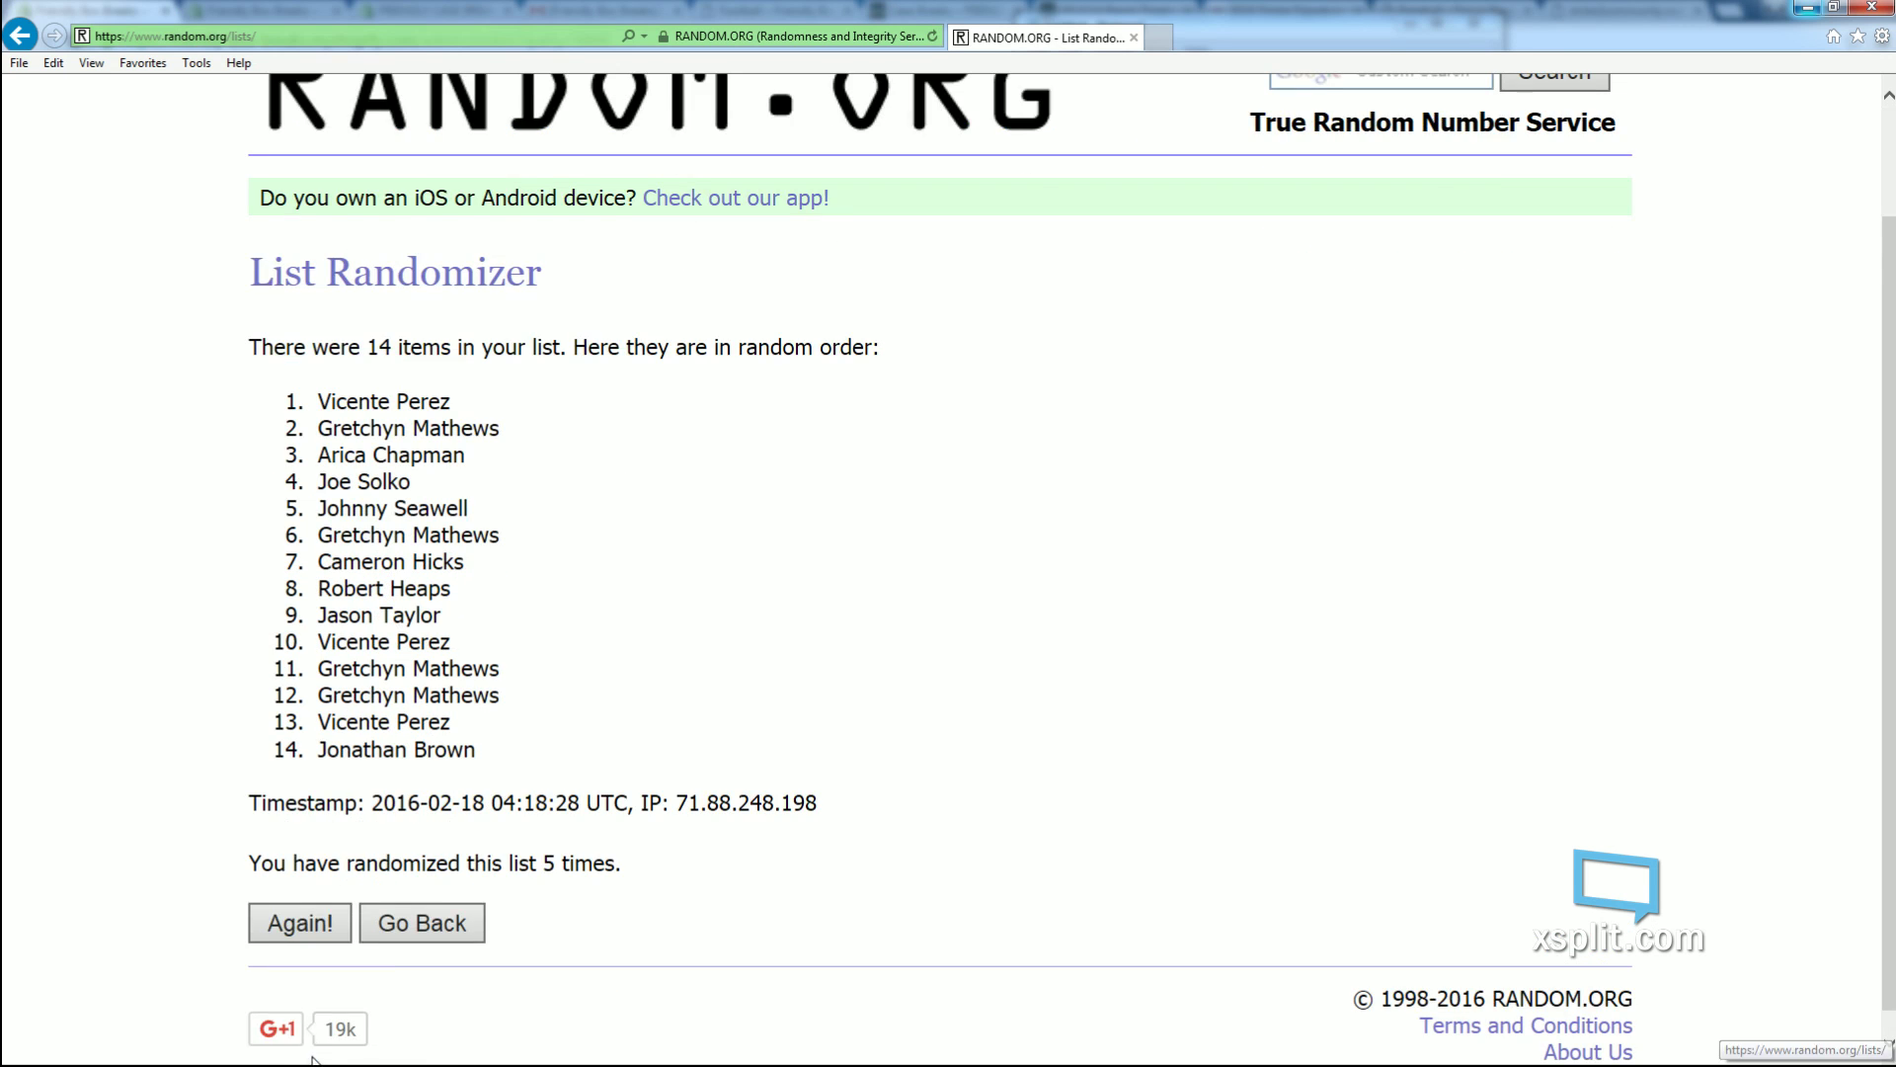
{"action": "left_click", "coordinate": [299, 922]}
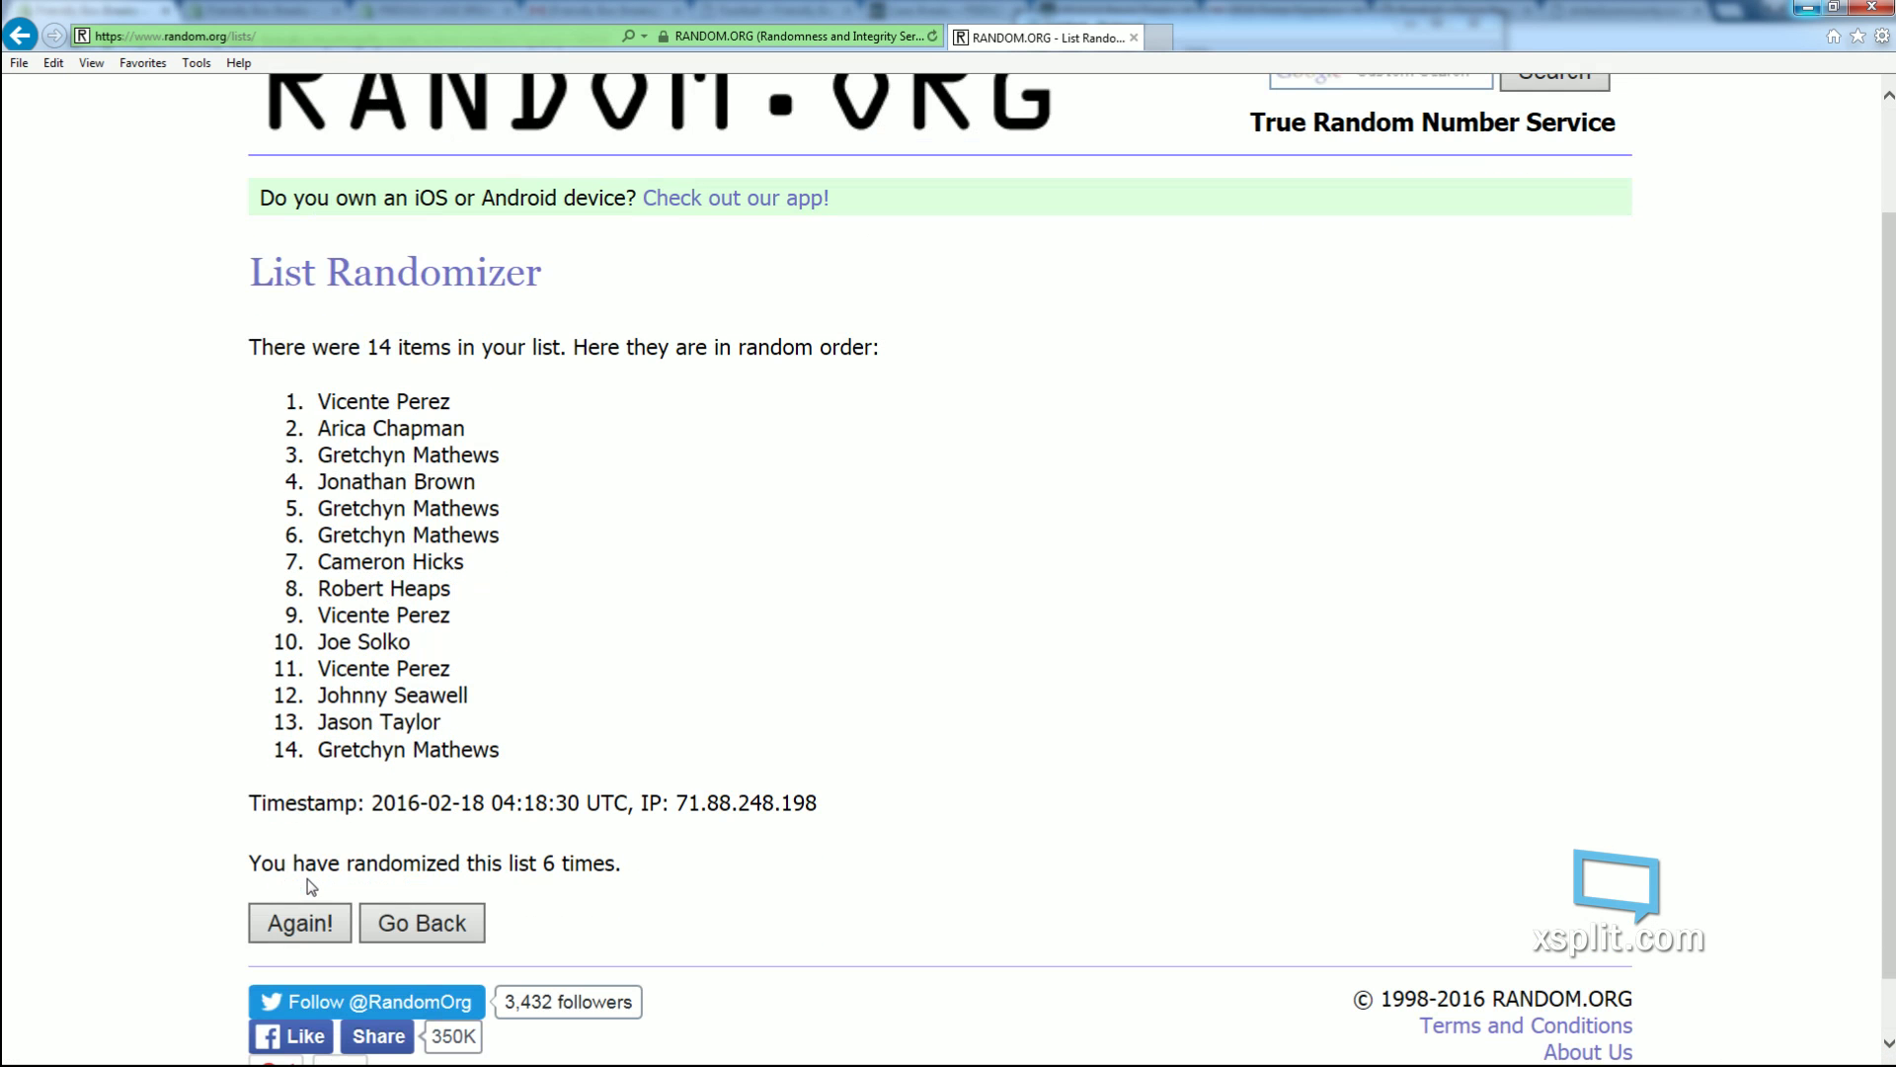
{"action": "left_click", "coordinate": [298, 922]}
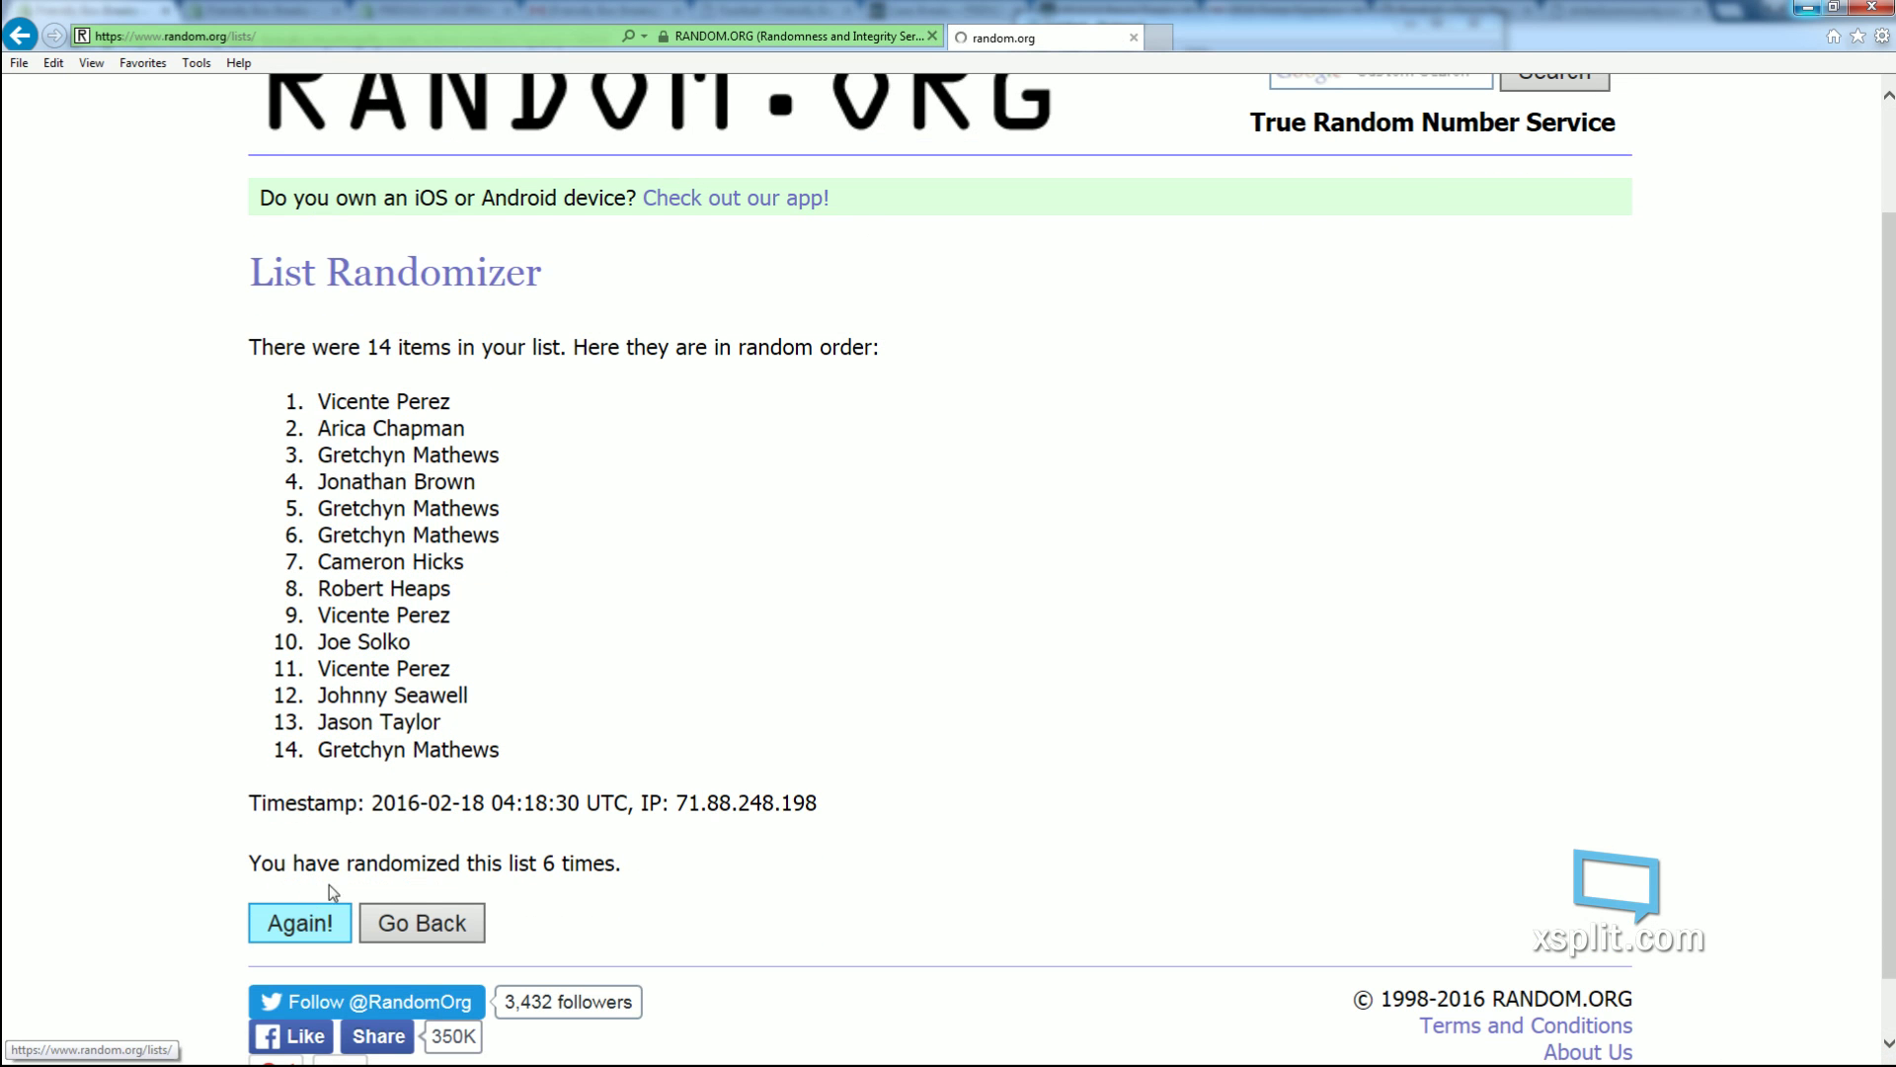
{"action": "left_click", "coordinate": [298, 922]}
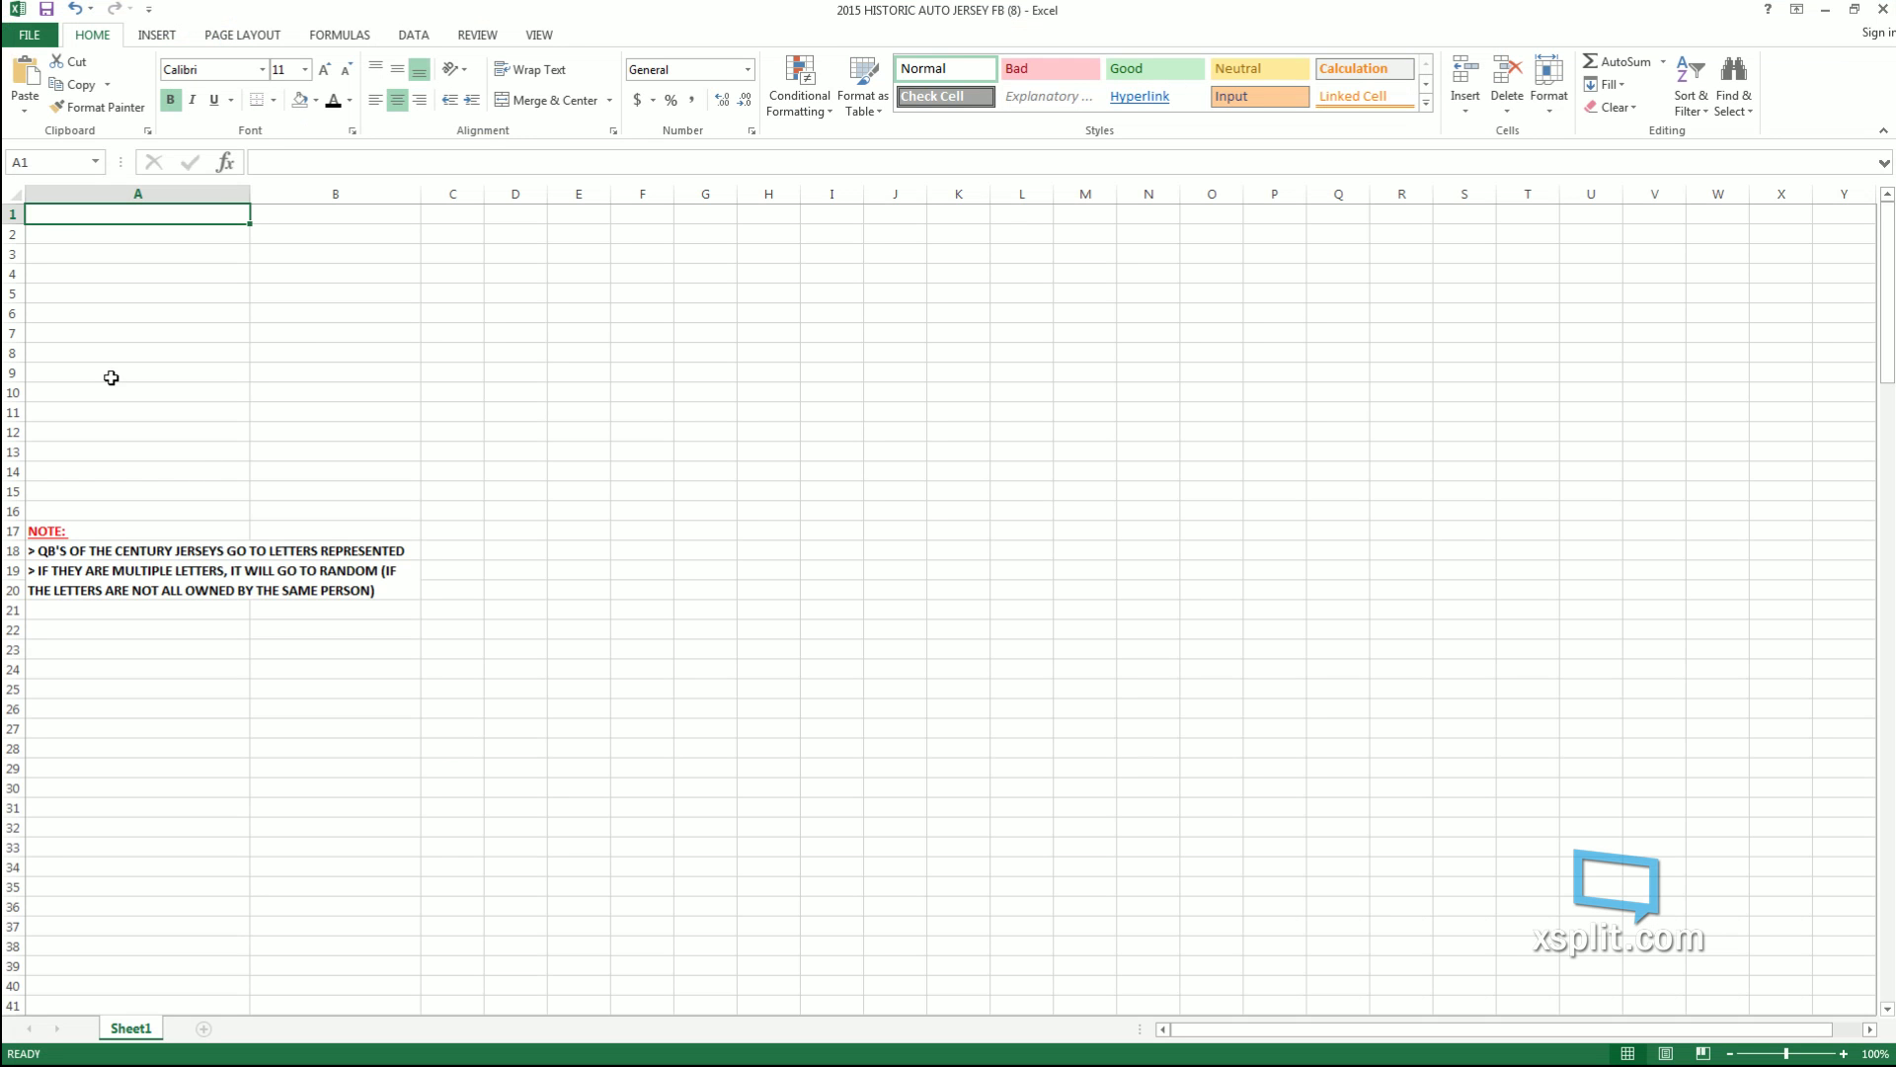
- Paste the shuffled owner names into Excel starting at cell B1
{"action": "left_click", "coordinate": [335, 214]}
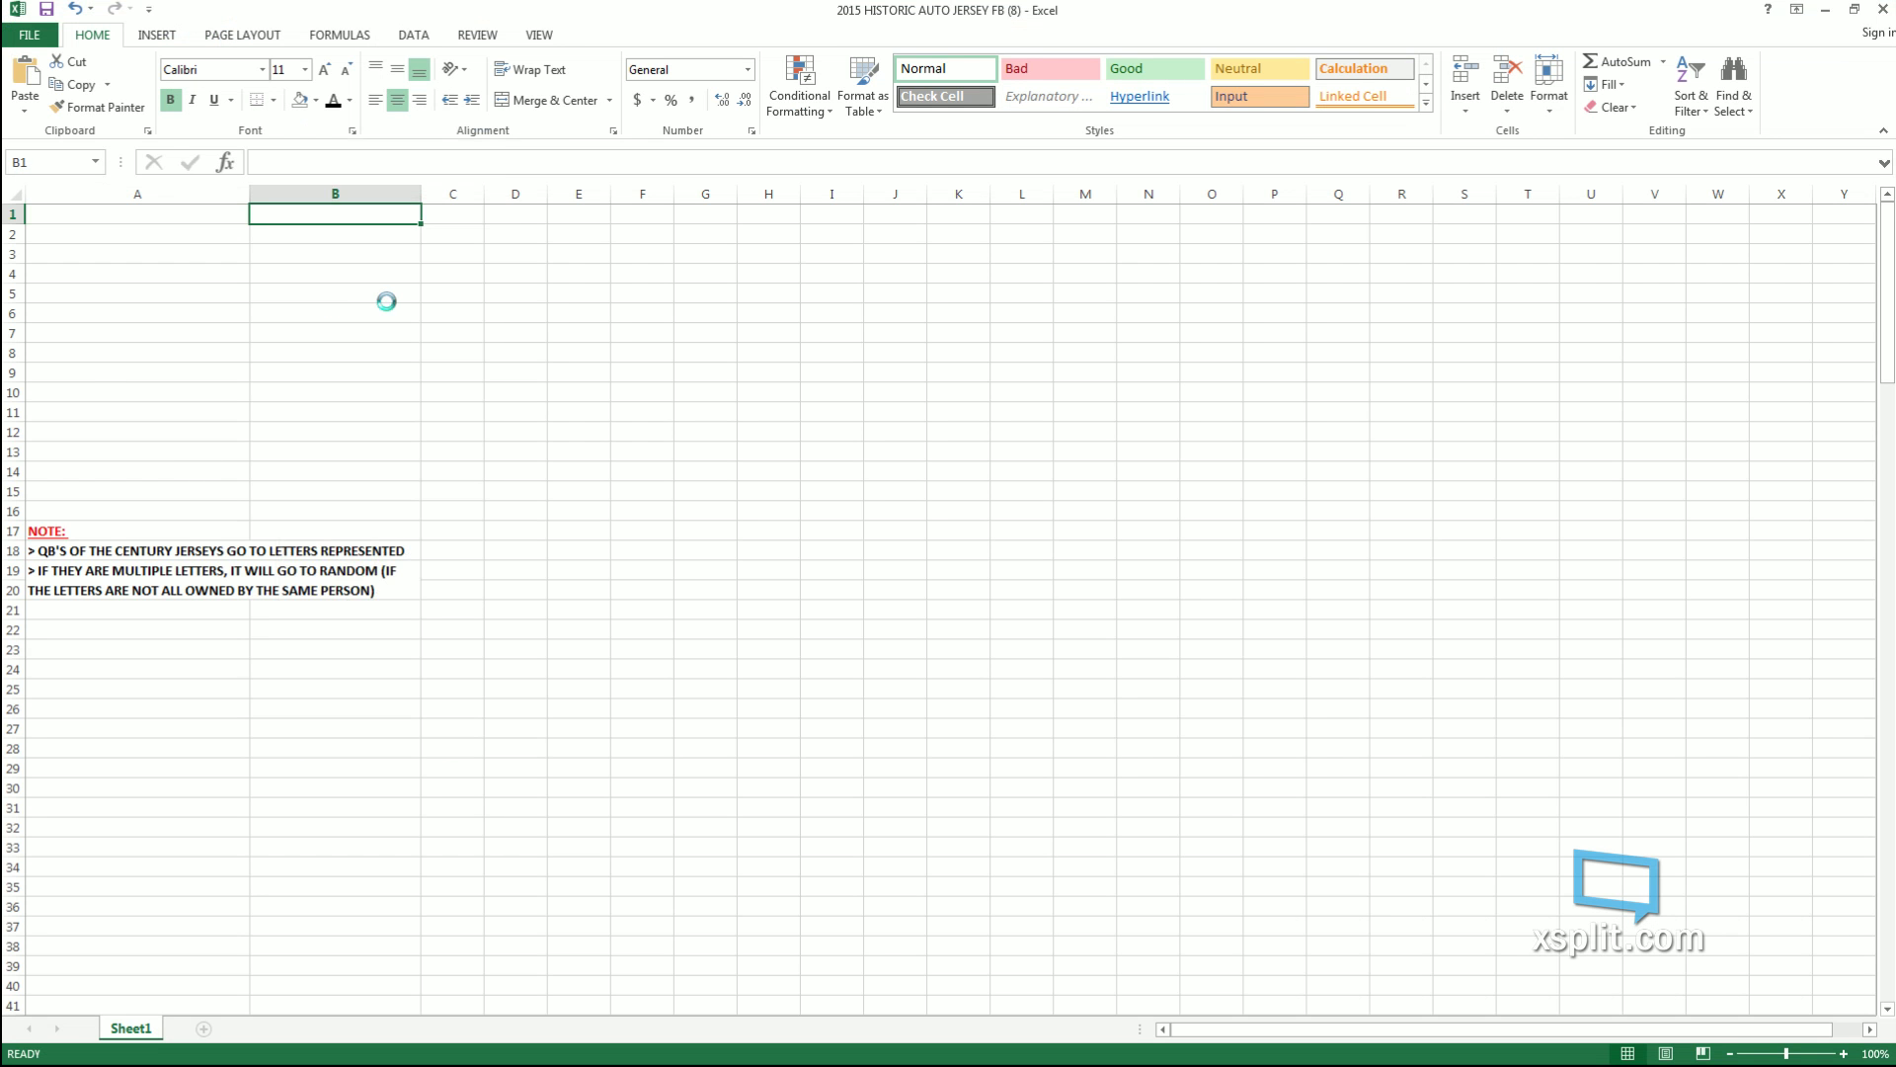
{"action": "key", "text": "ctrl+v"}
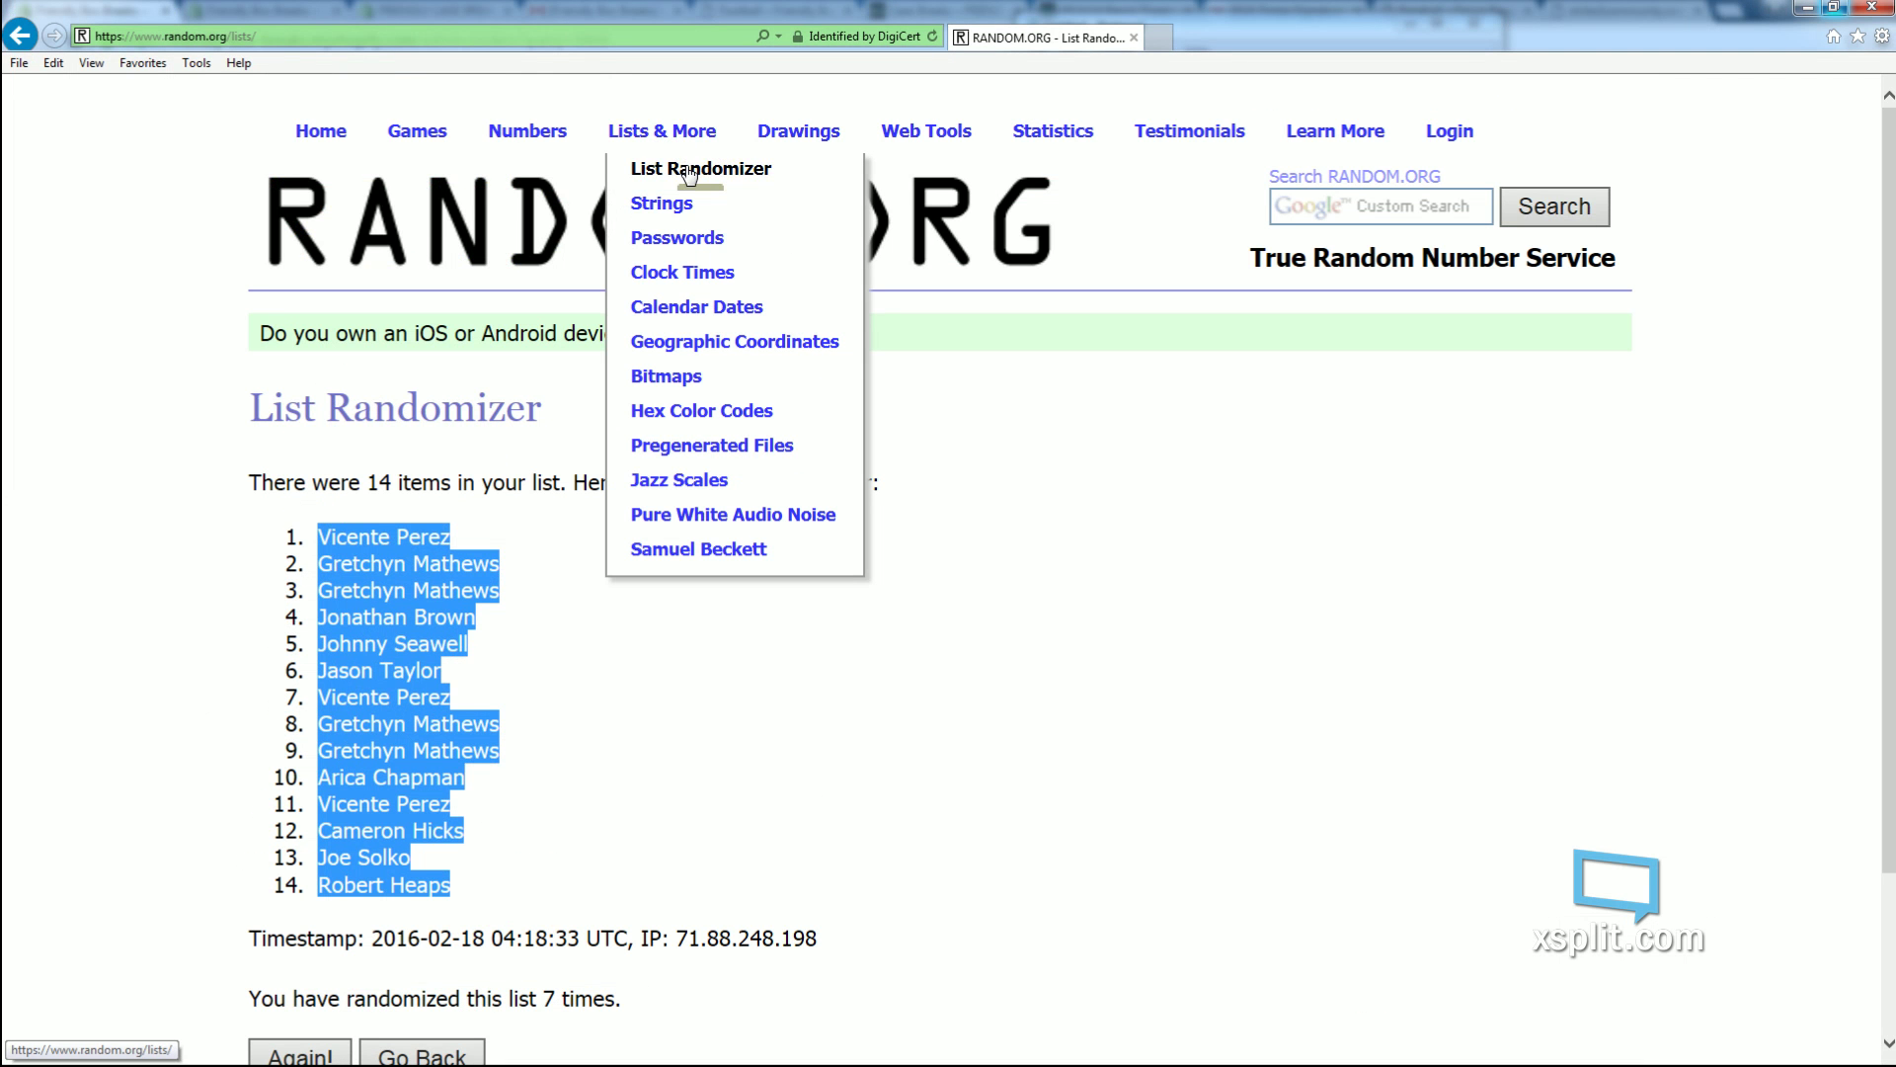
- Start a new List Randomizer form and load the fourteen letter groups from Notepad
{"action": "left_click", "coordinate": [699, 168]}
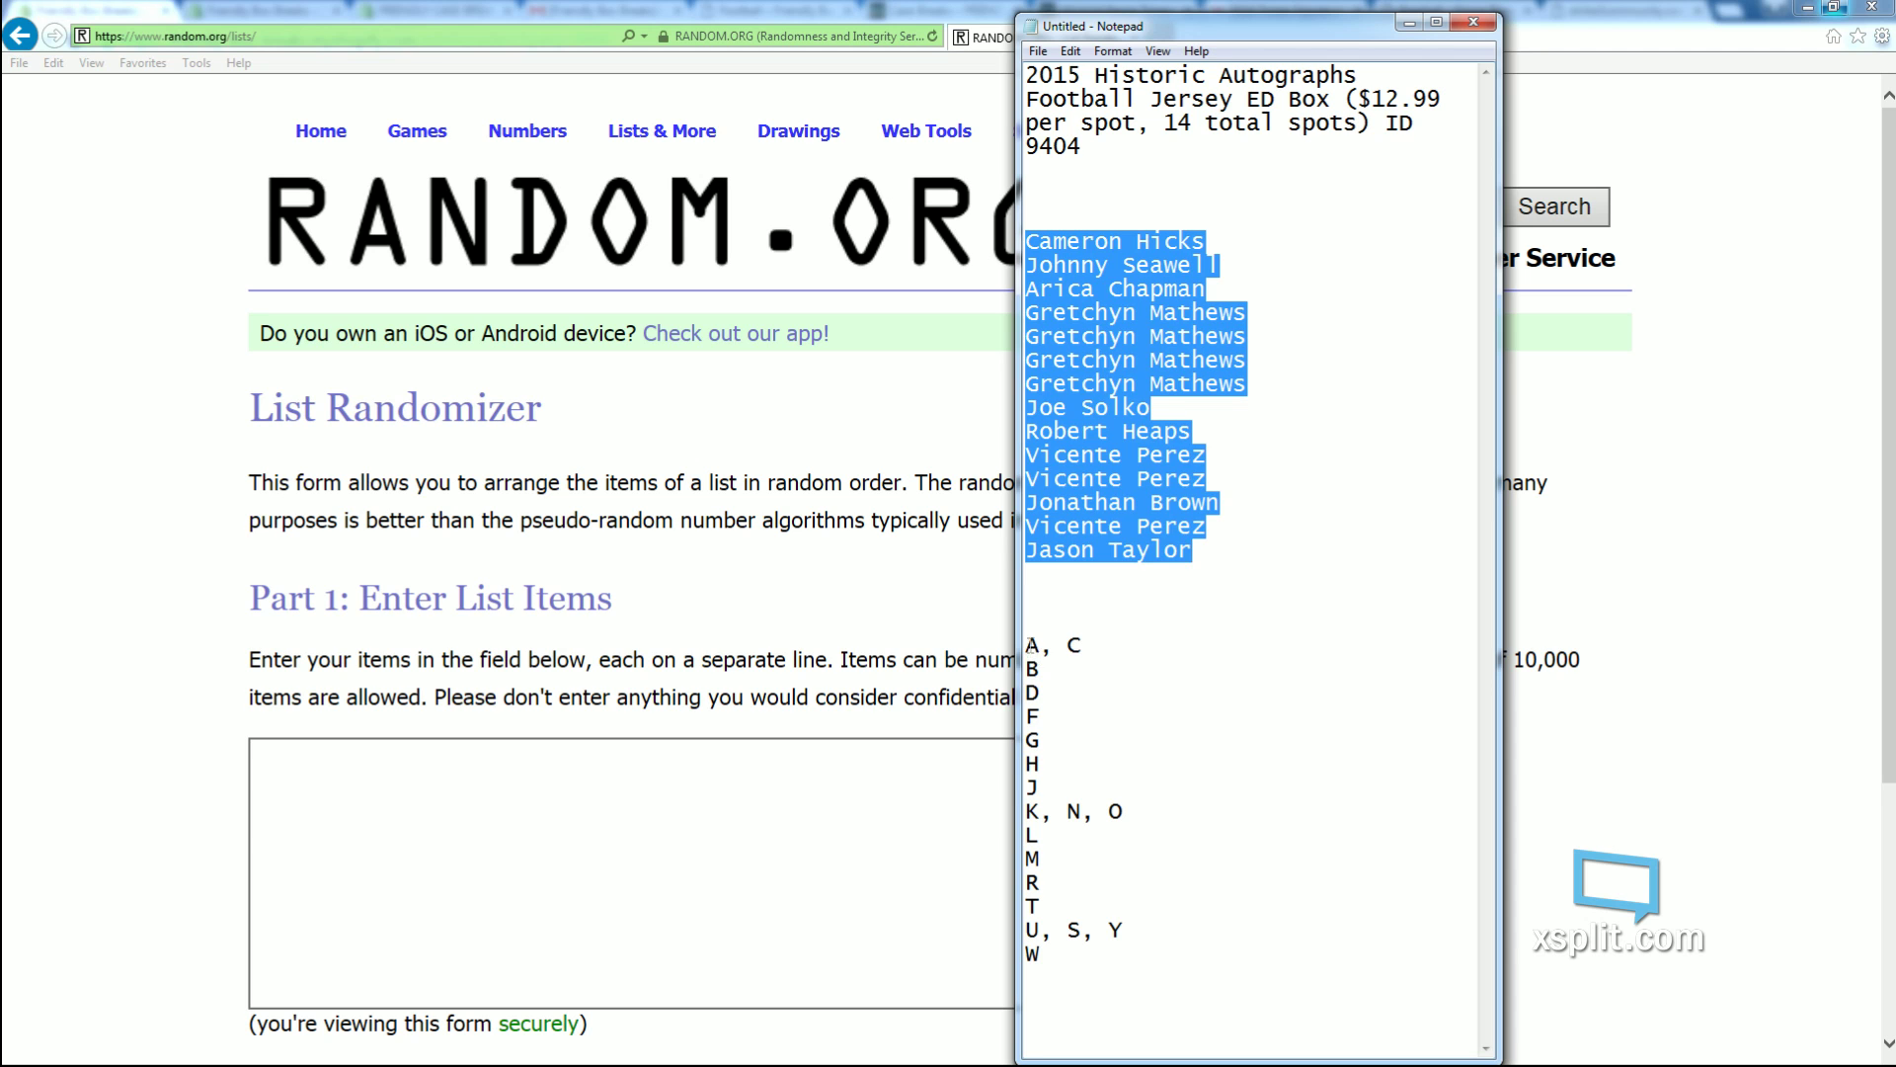
{"action": "left_click", "coordinate": [1062, 954]}
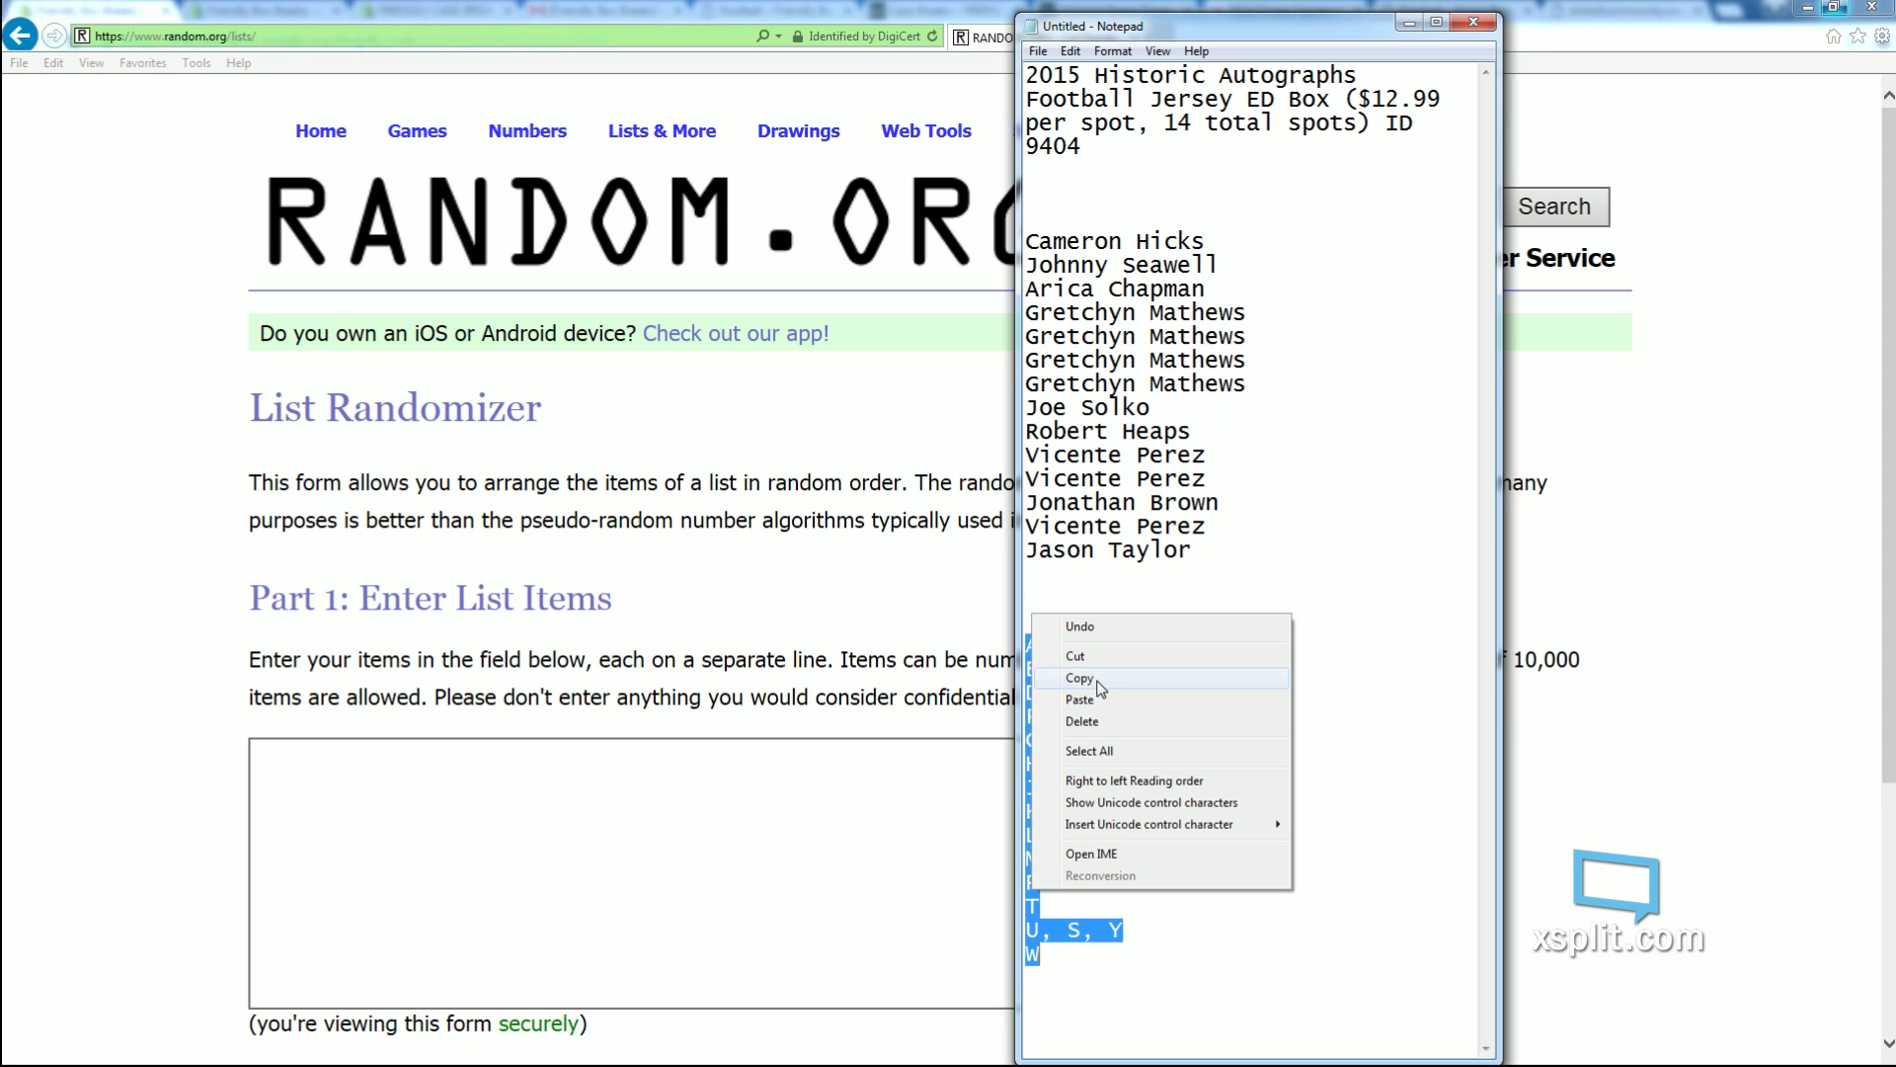
{"action": "left_click", "coordinate": [1079, 678]}
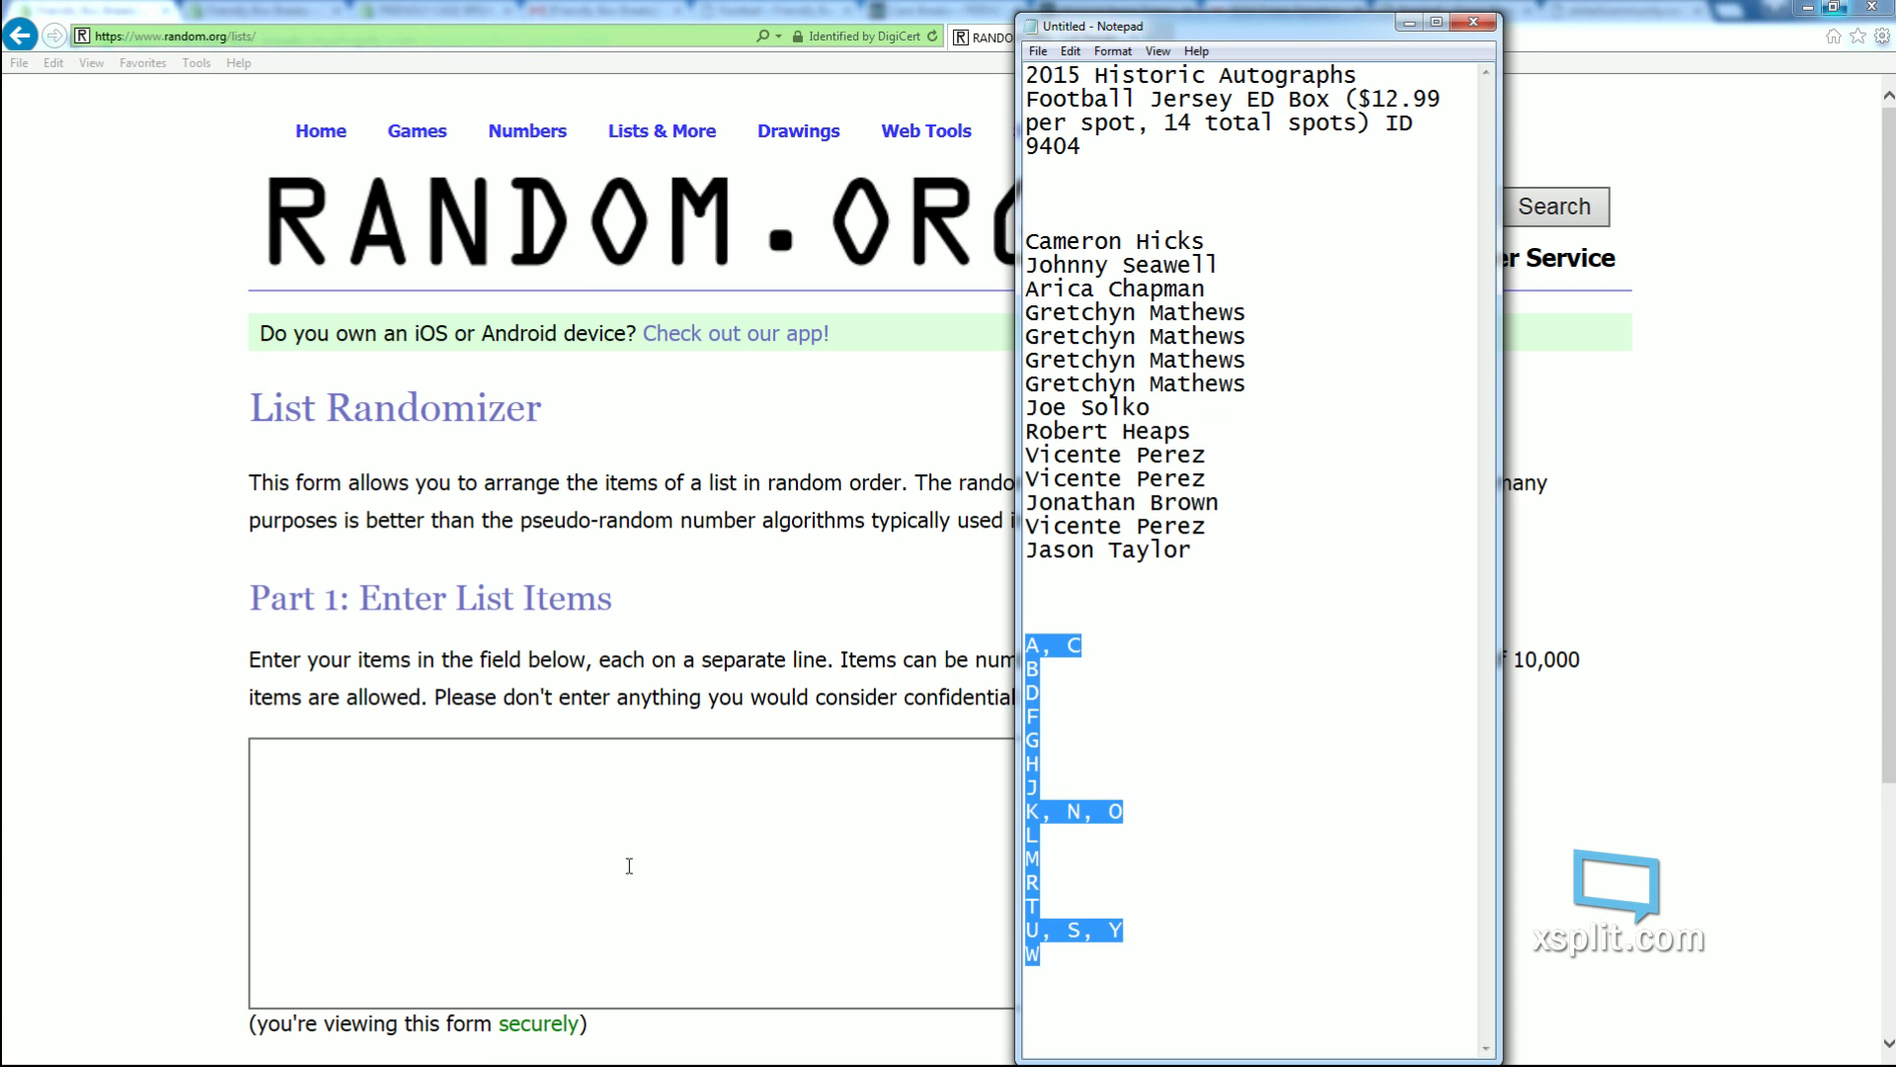
{"action": "right_click", "coordinate": [629, 865]}
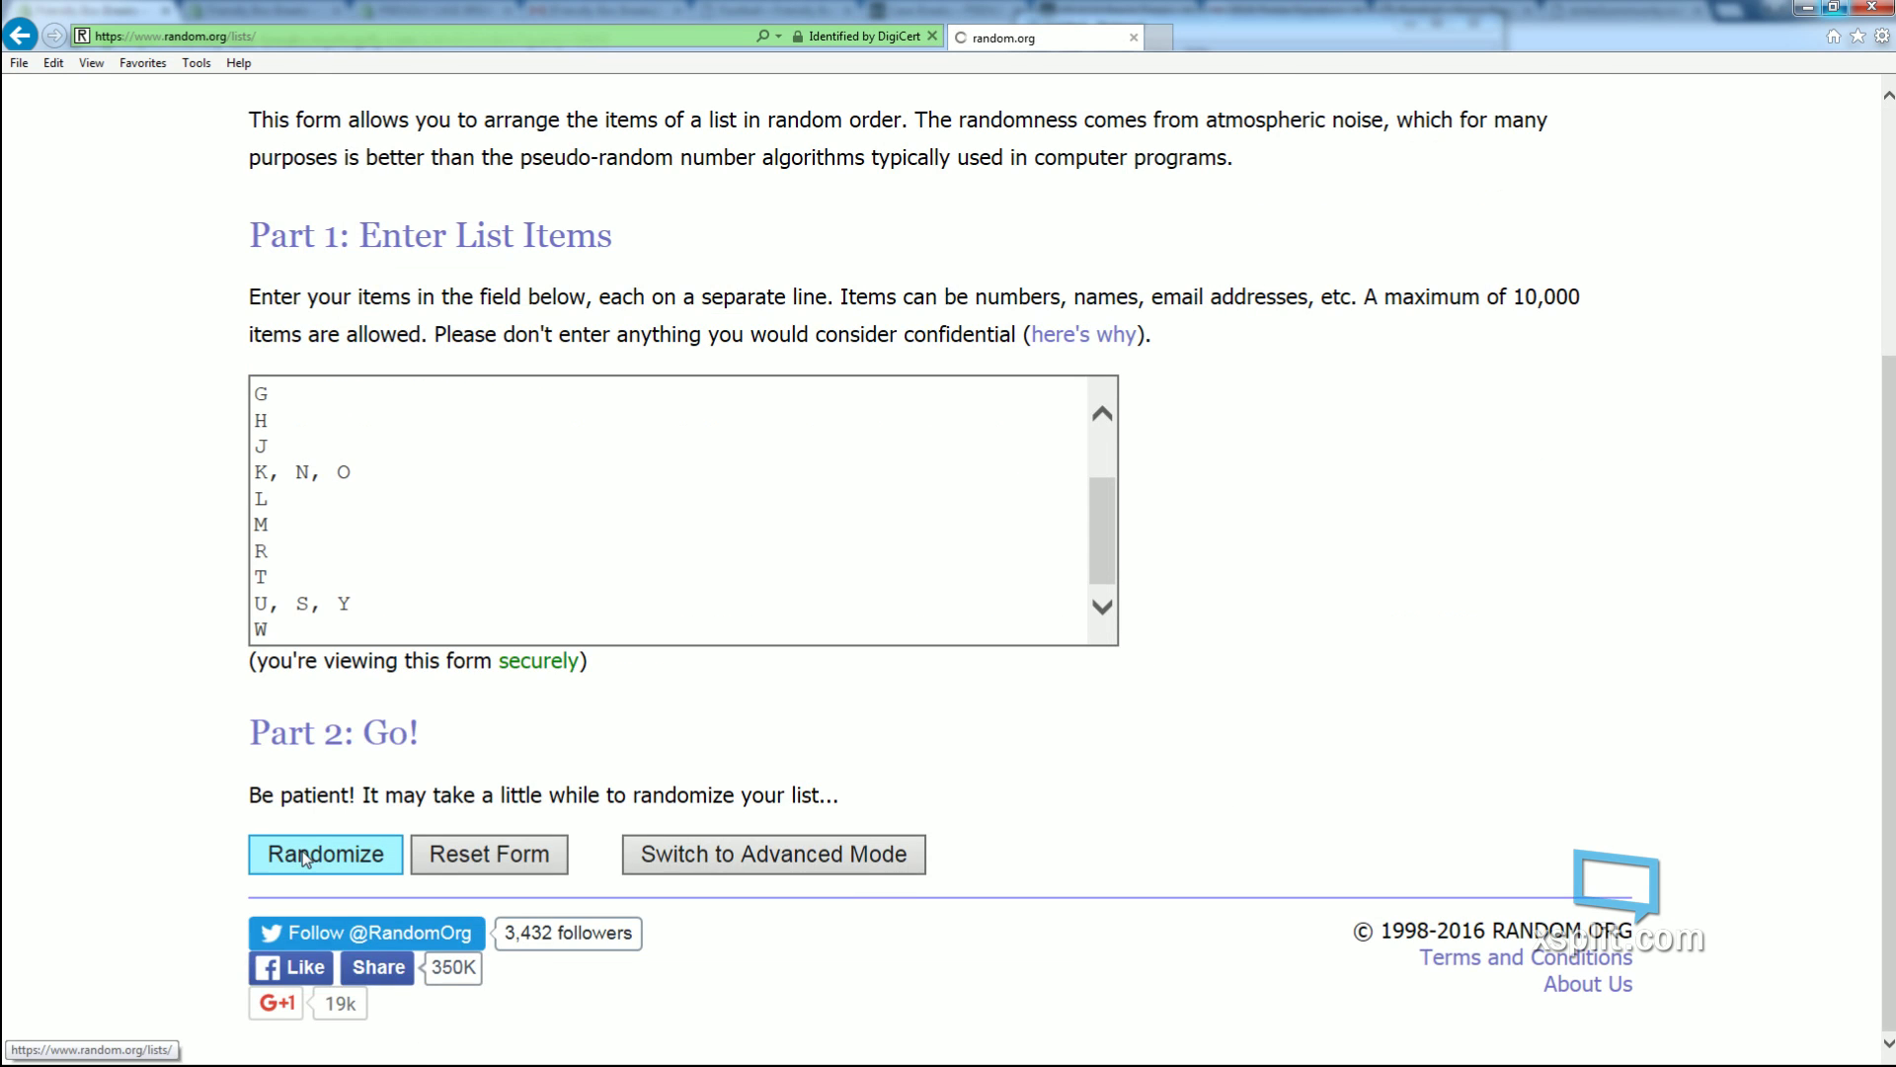
- Randomize the letter groups, then use Again! until they have been shuffled seven times
{"action": "left_click", "coordinate": [324, 854]}
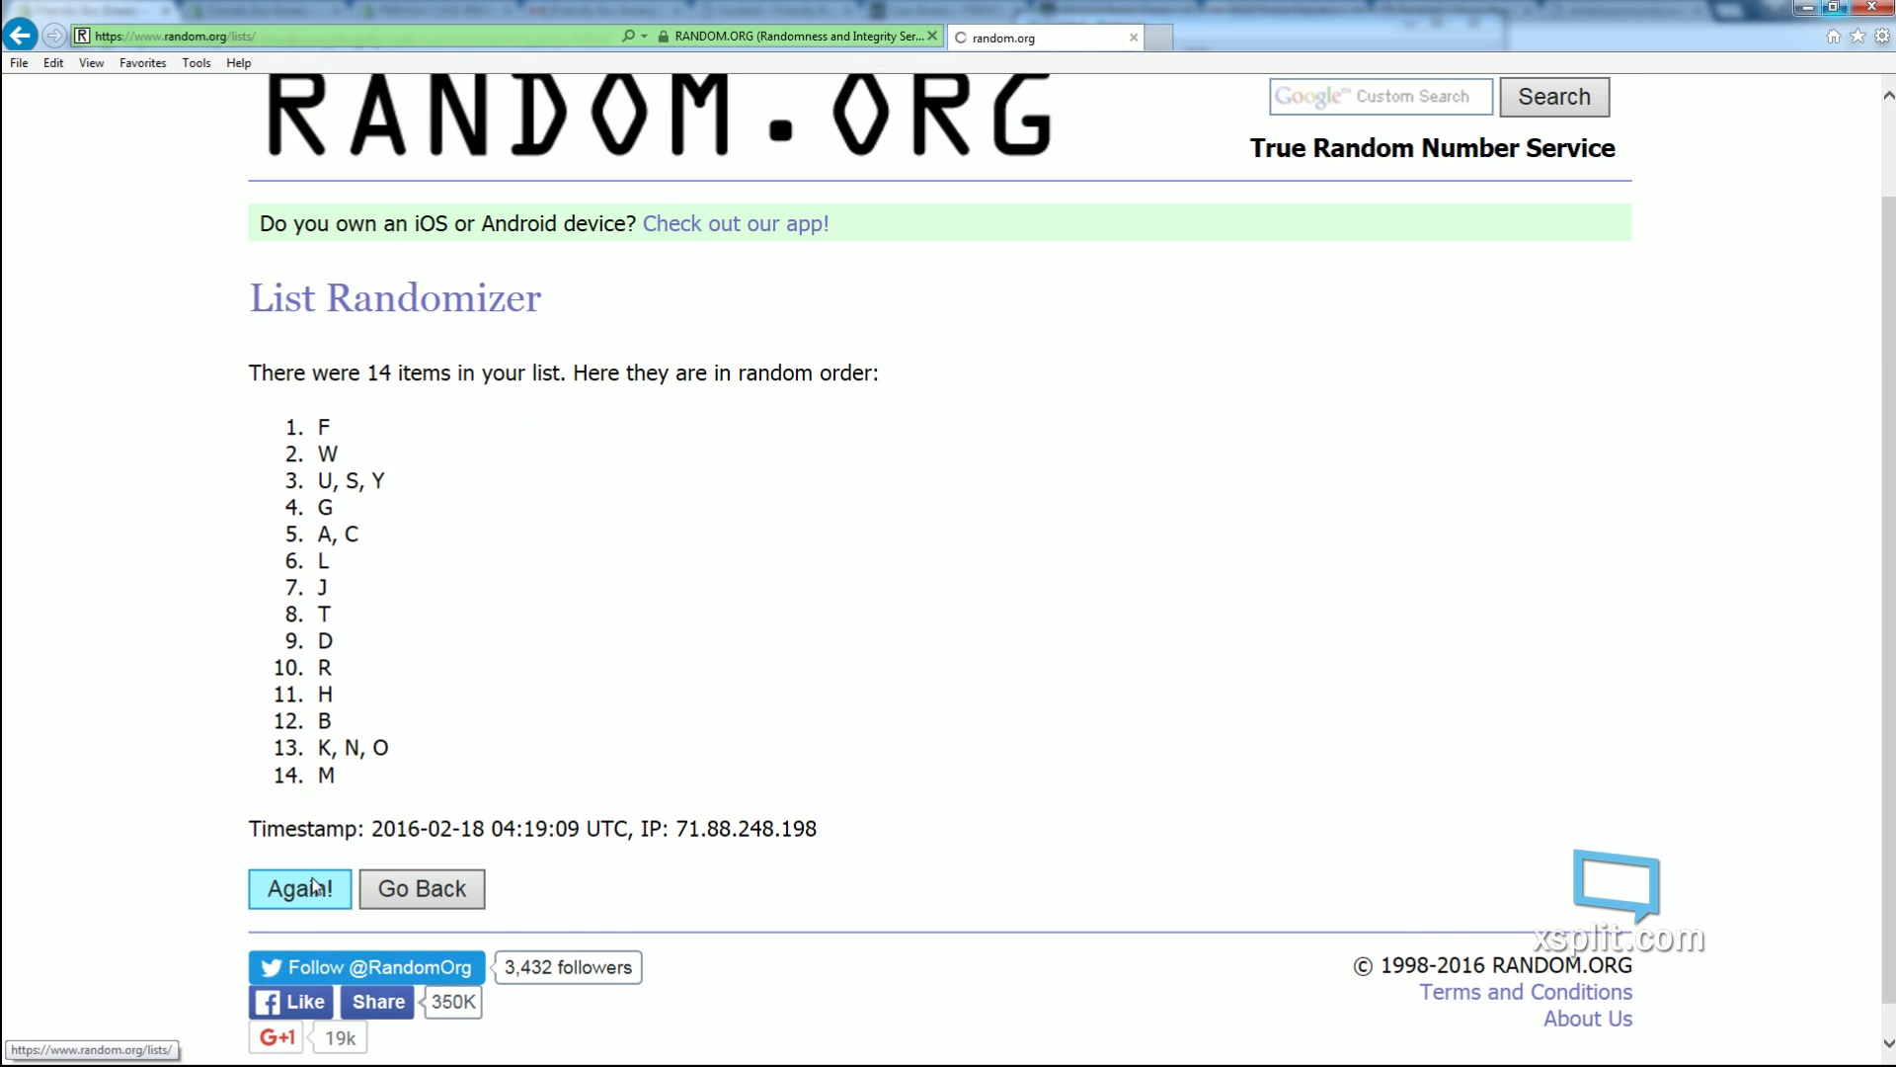
{"action": "left_click", "coordinate": [298, 888]}
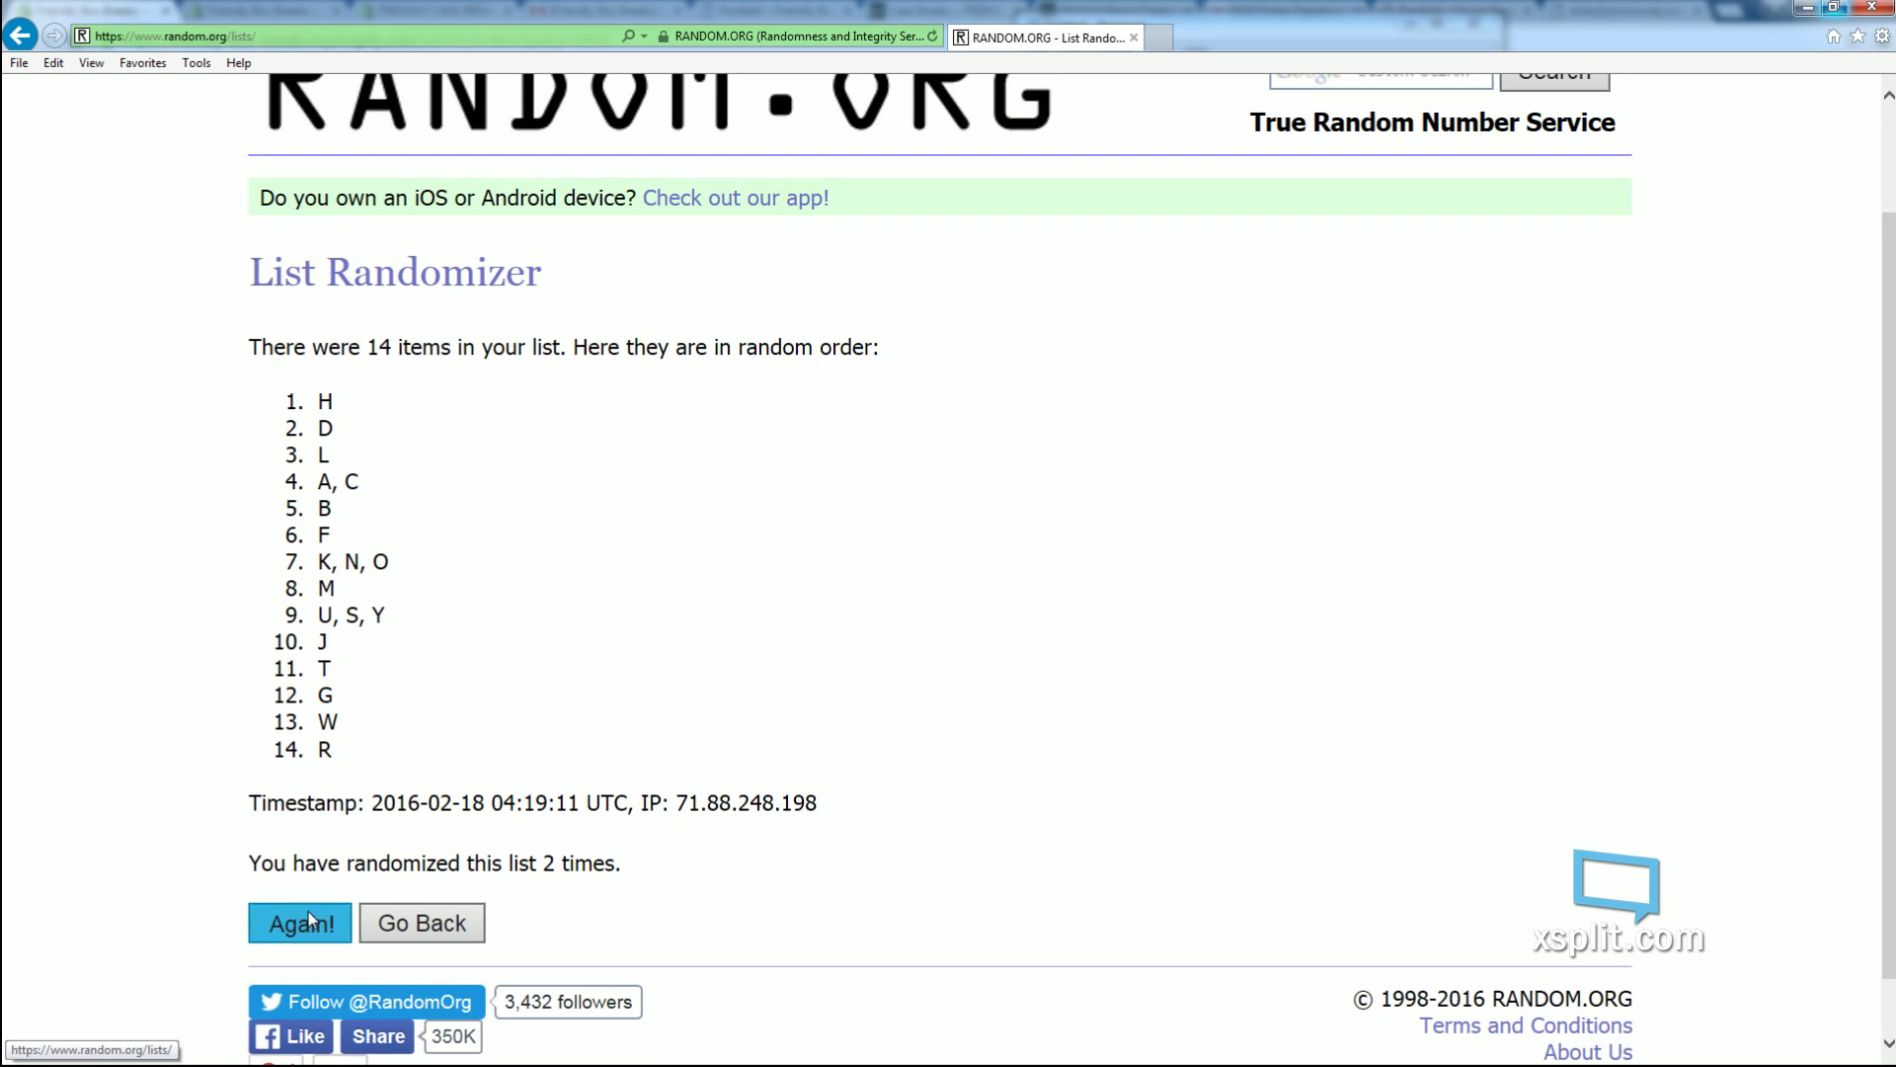
{"action": "left_click", "coordinate": [299, 923]}
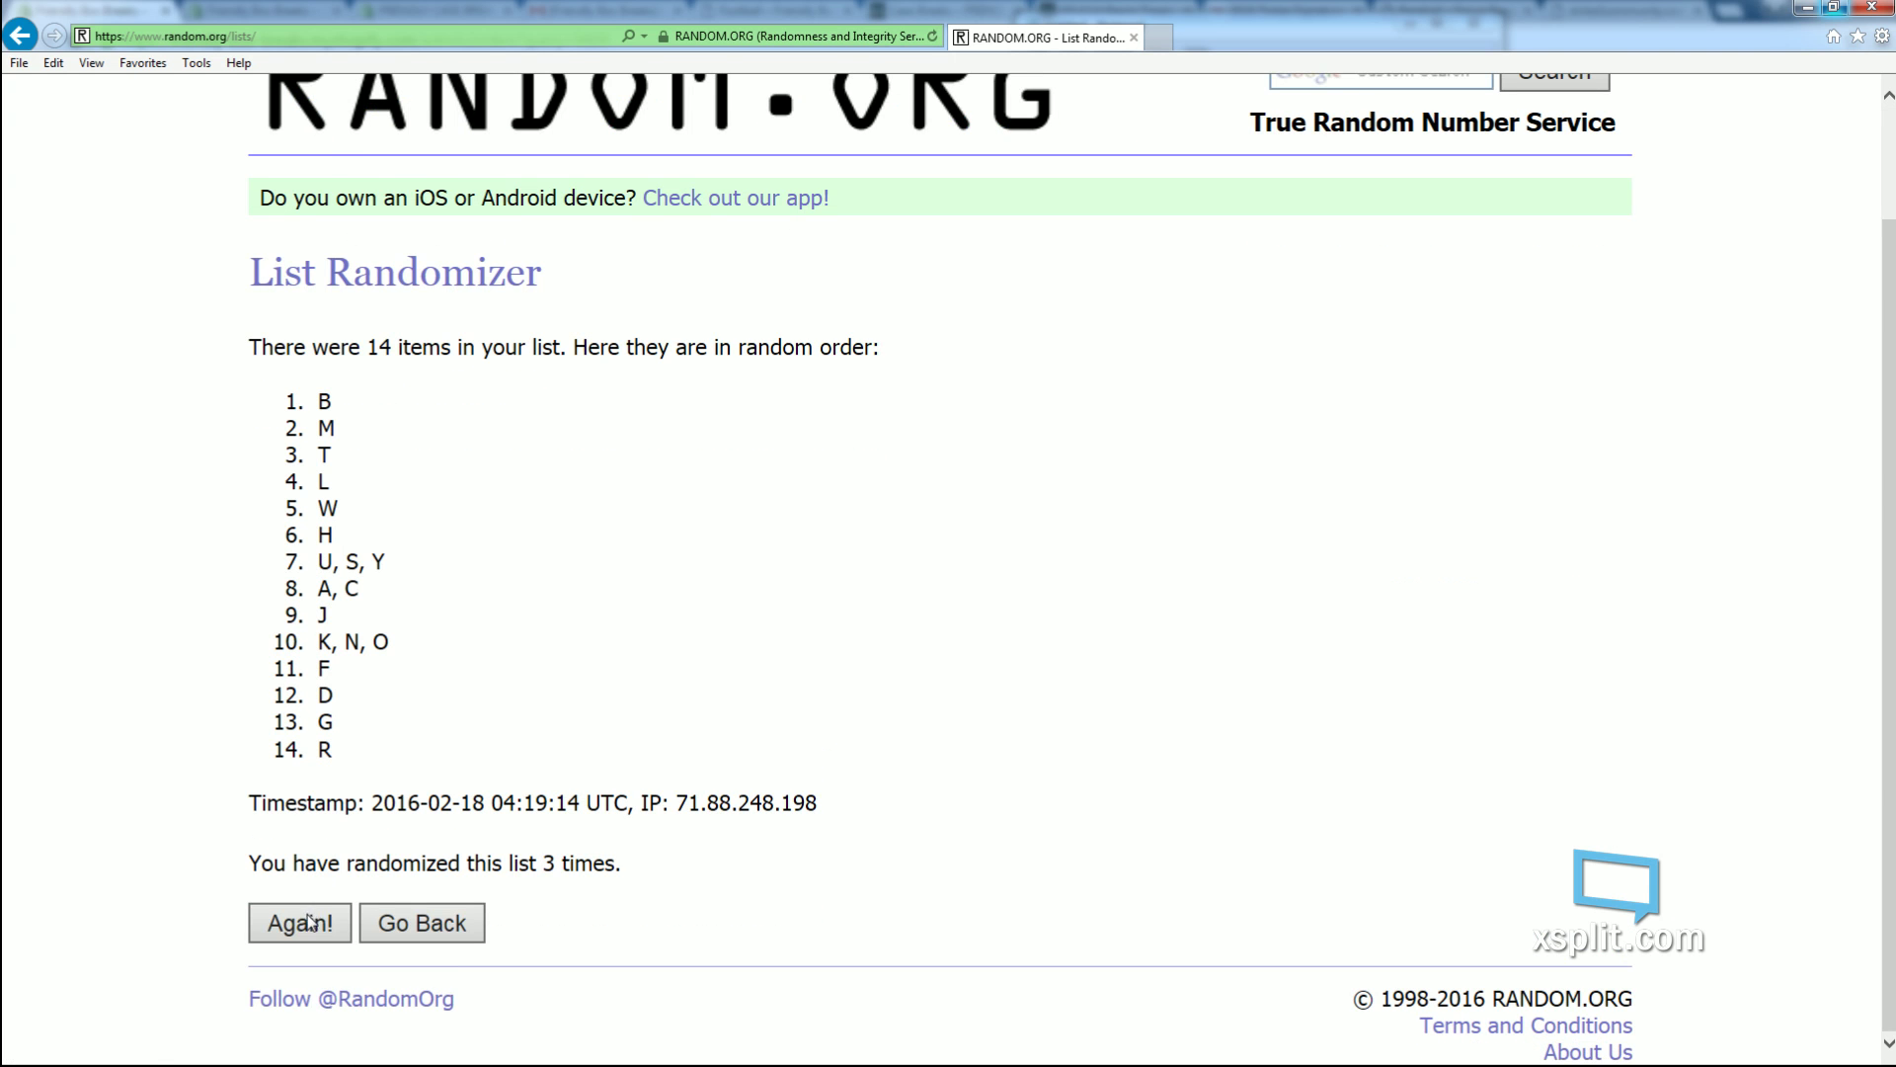
{"action": "left_click", "coordinate": [298, 922]}
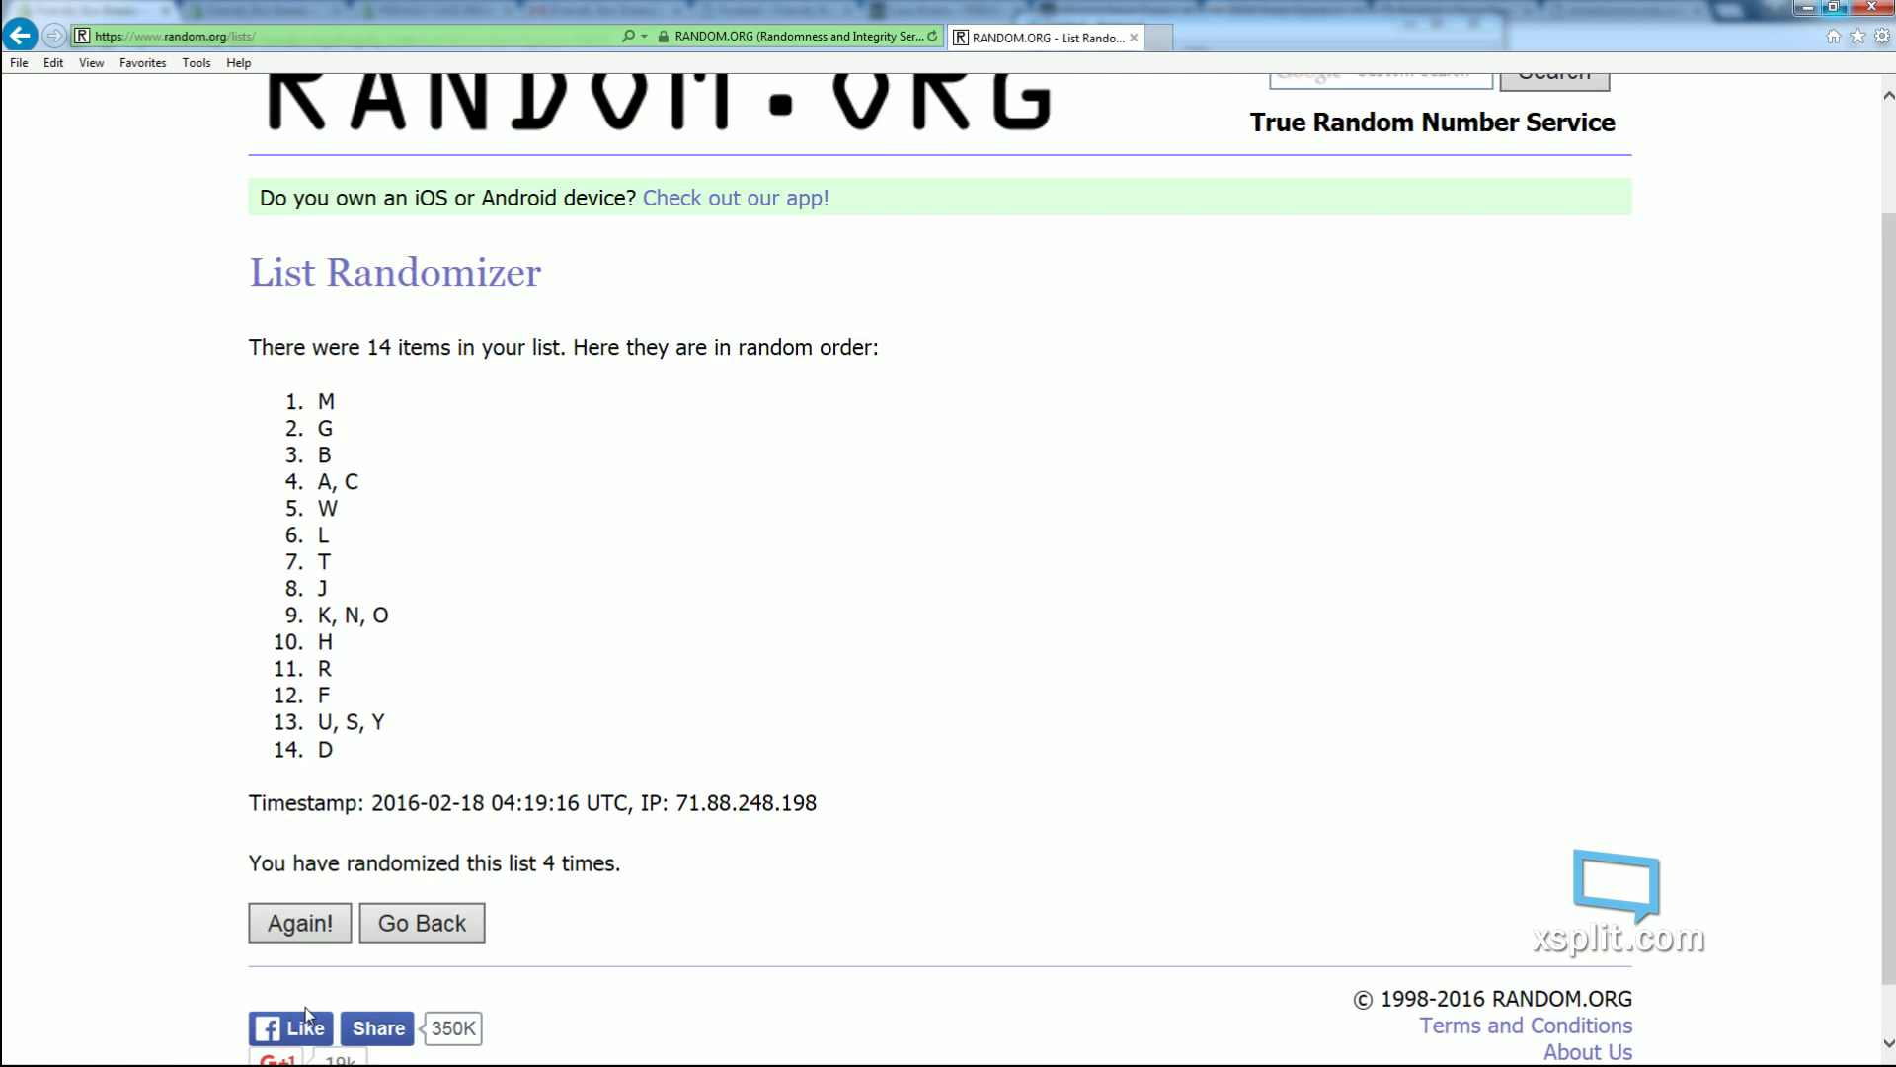
{"action": "left_click", "coordinate": [298, 922]}
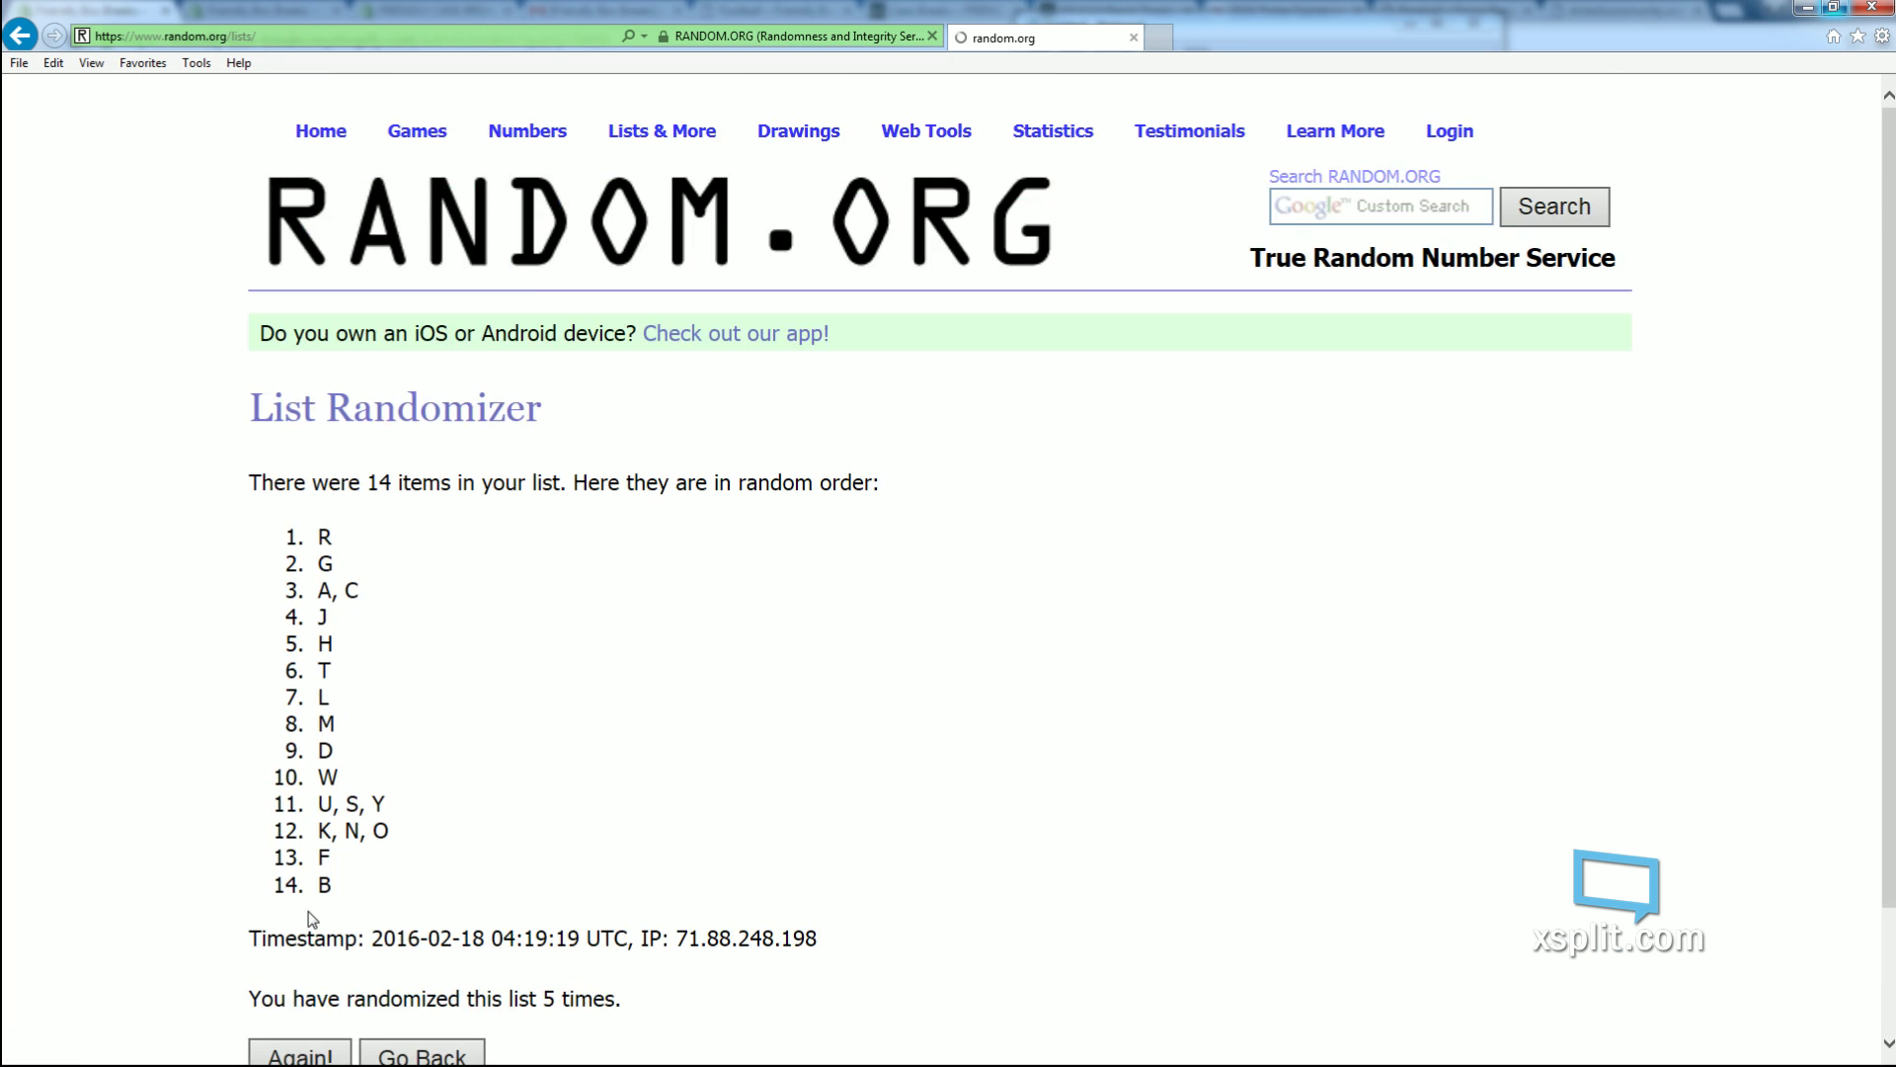
{"action": "scroll", "scroll_direction": "down", "scroll_amount": 3}
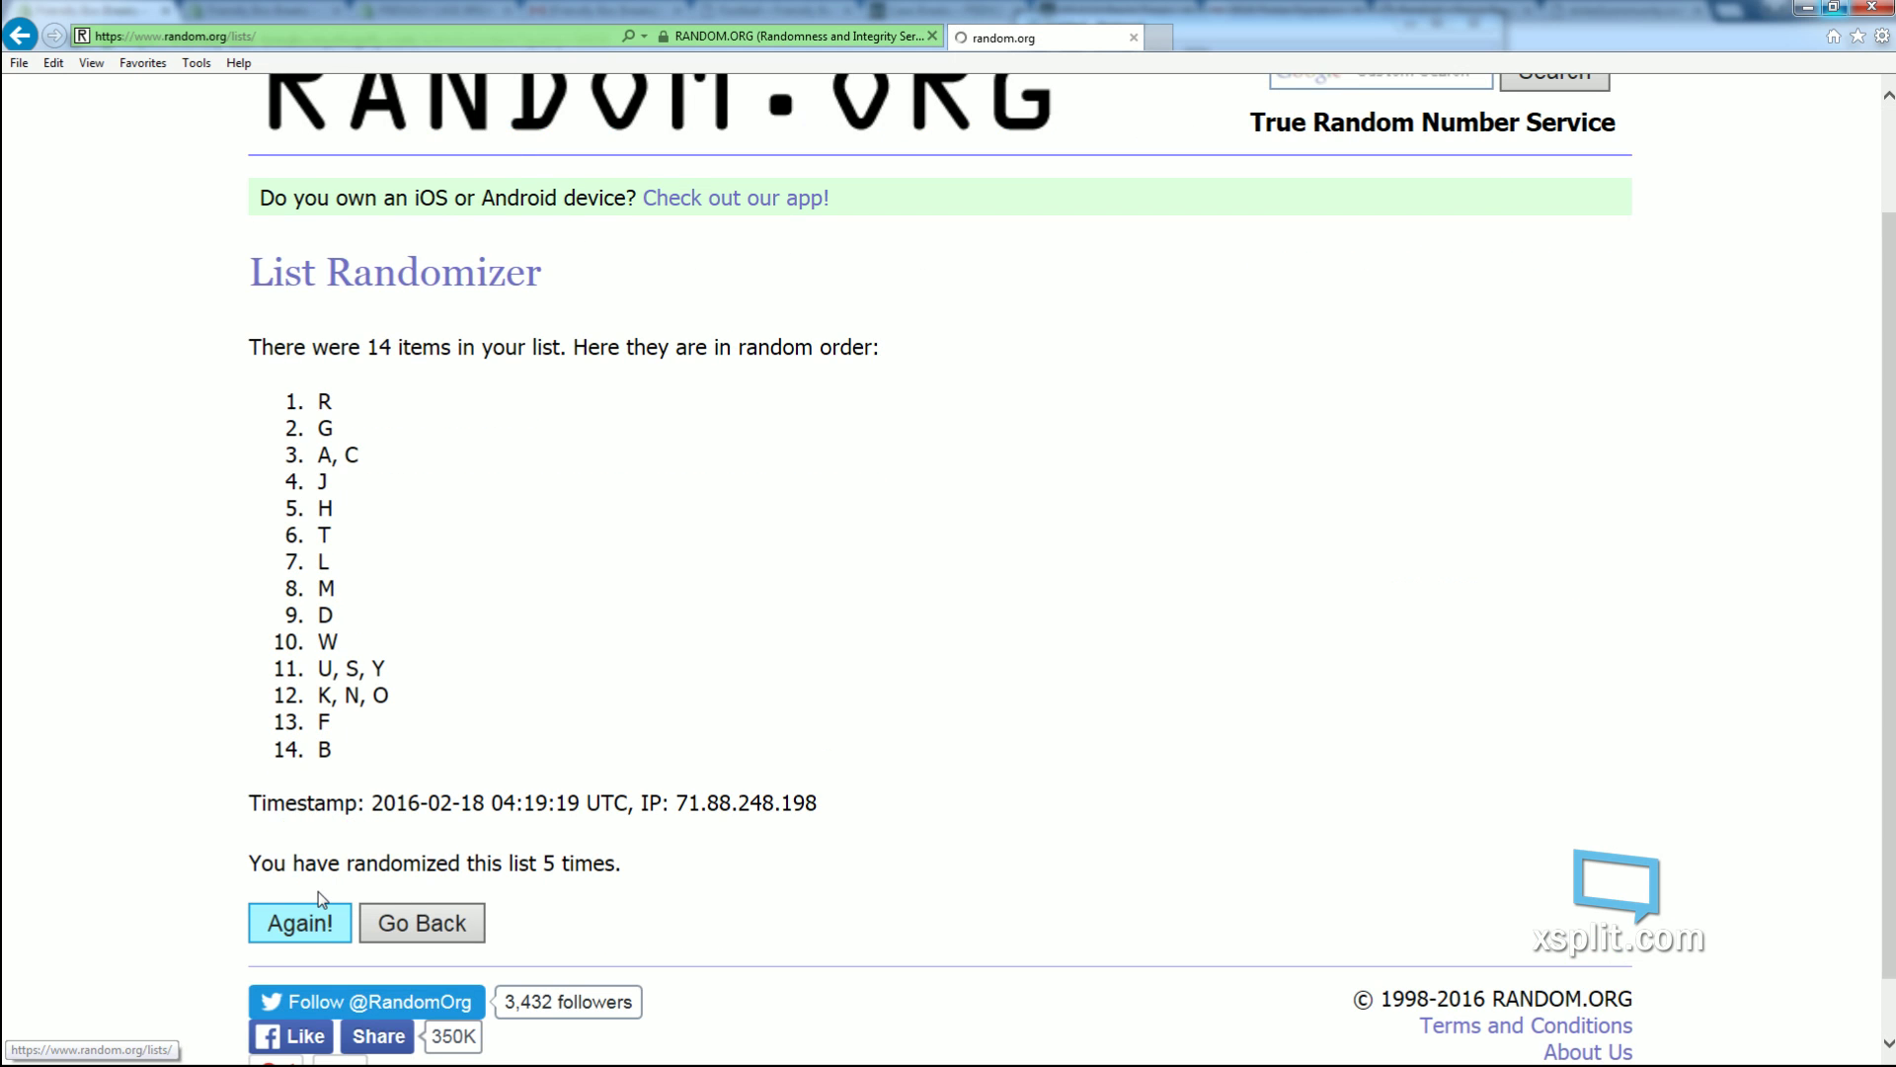
{"action": "left_click", "coordinate": [298, 921]}
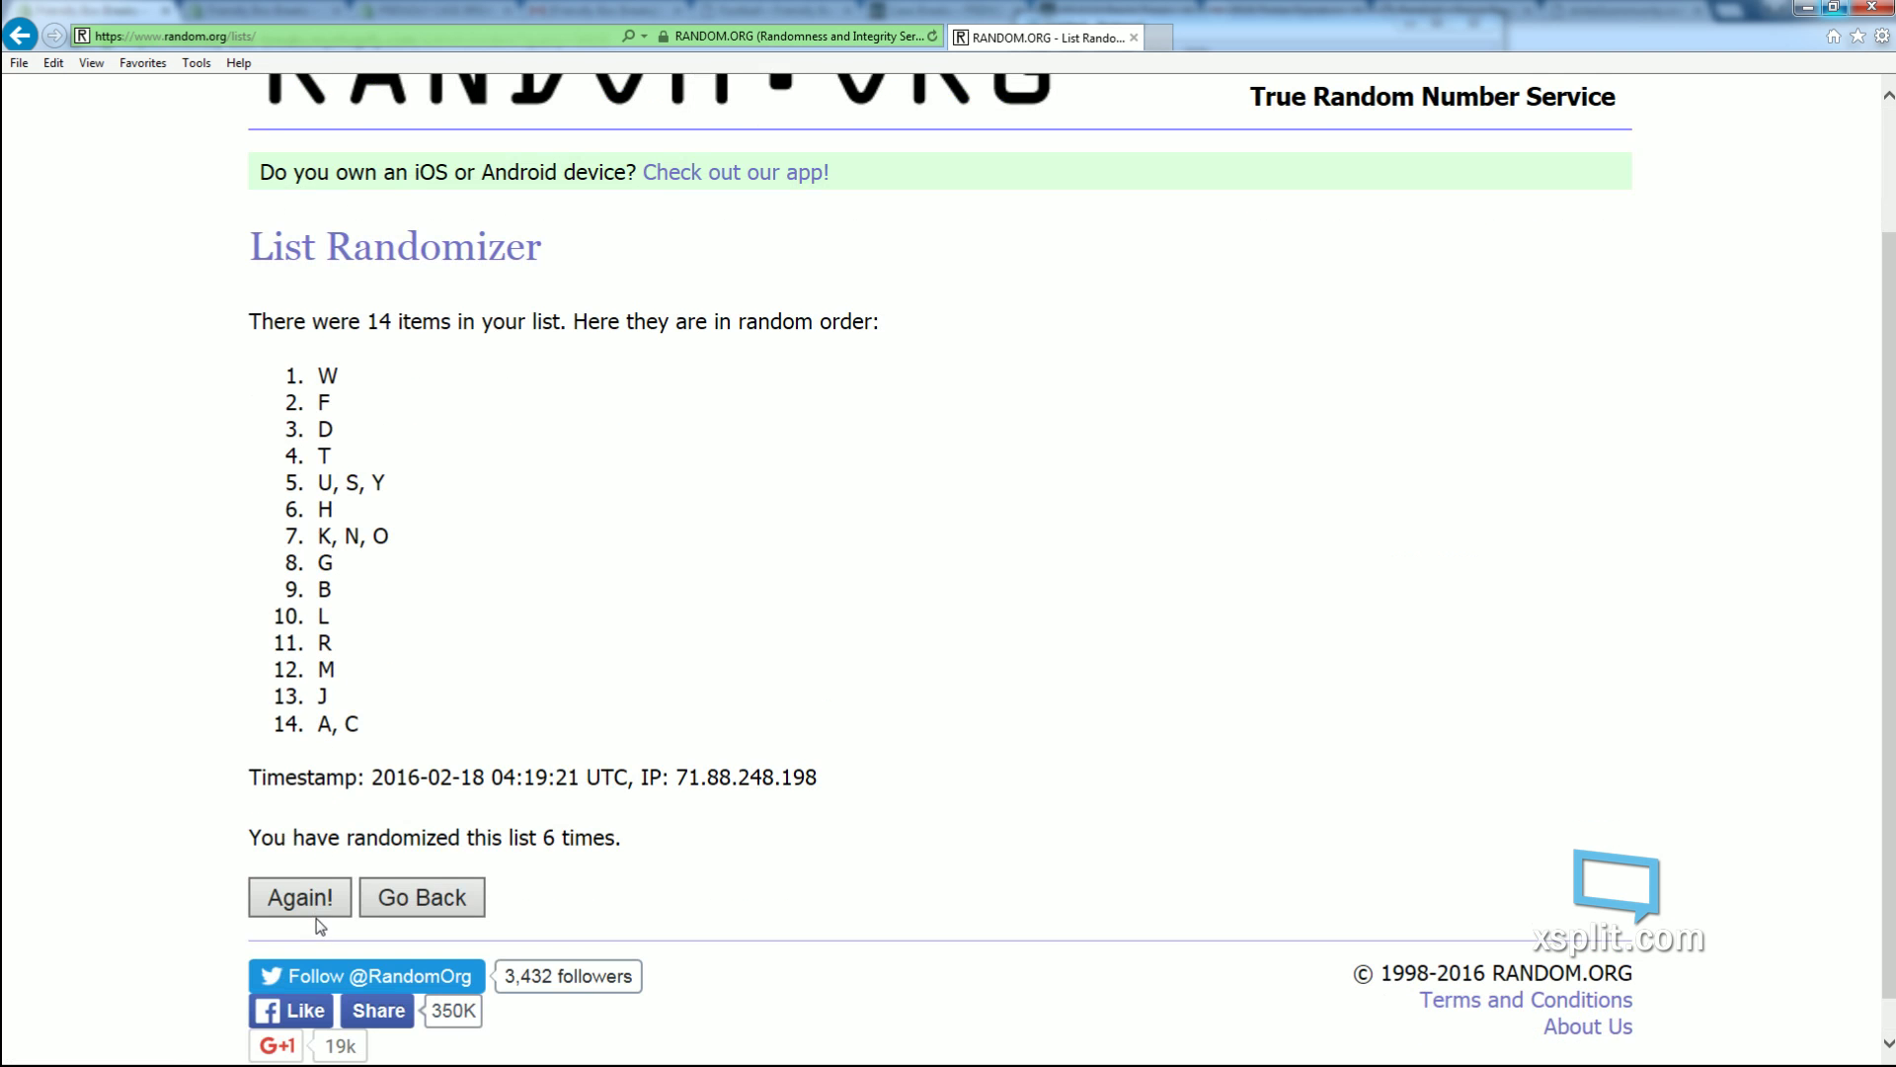
{"action": "left_click", "coordinate": [299, 896]}
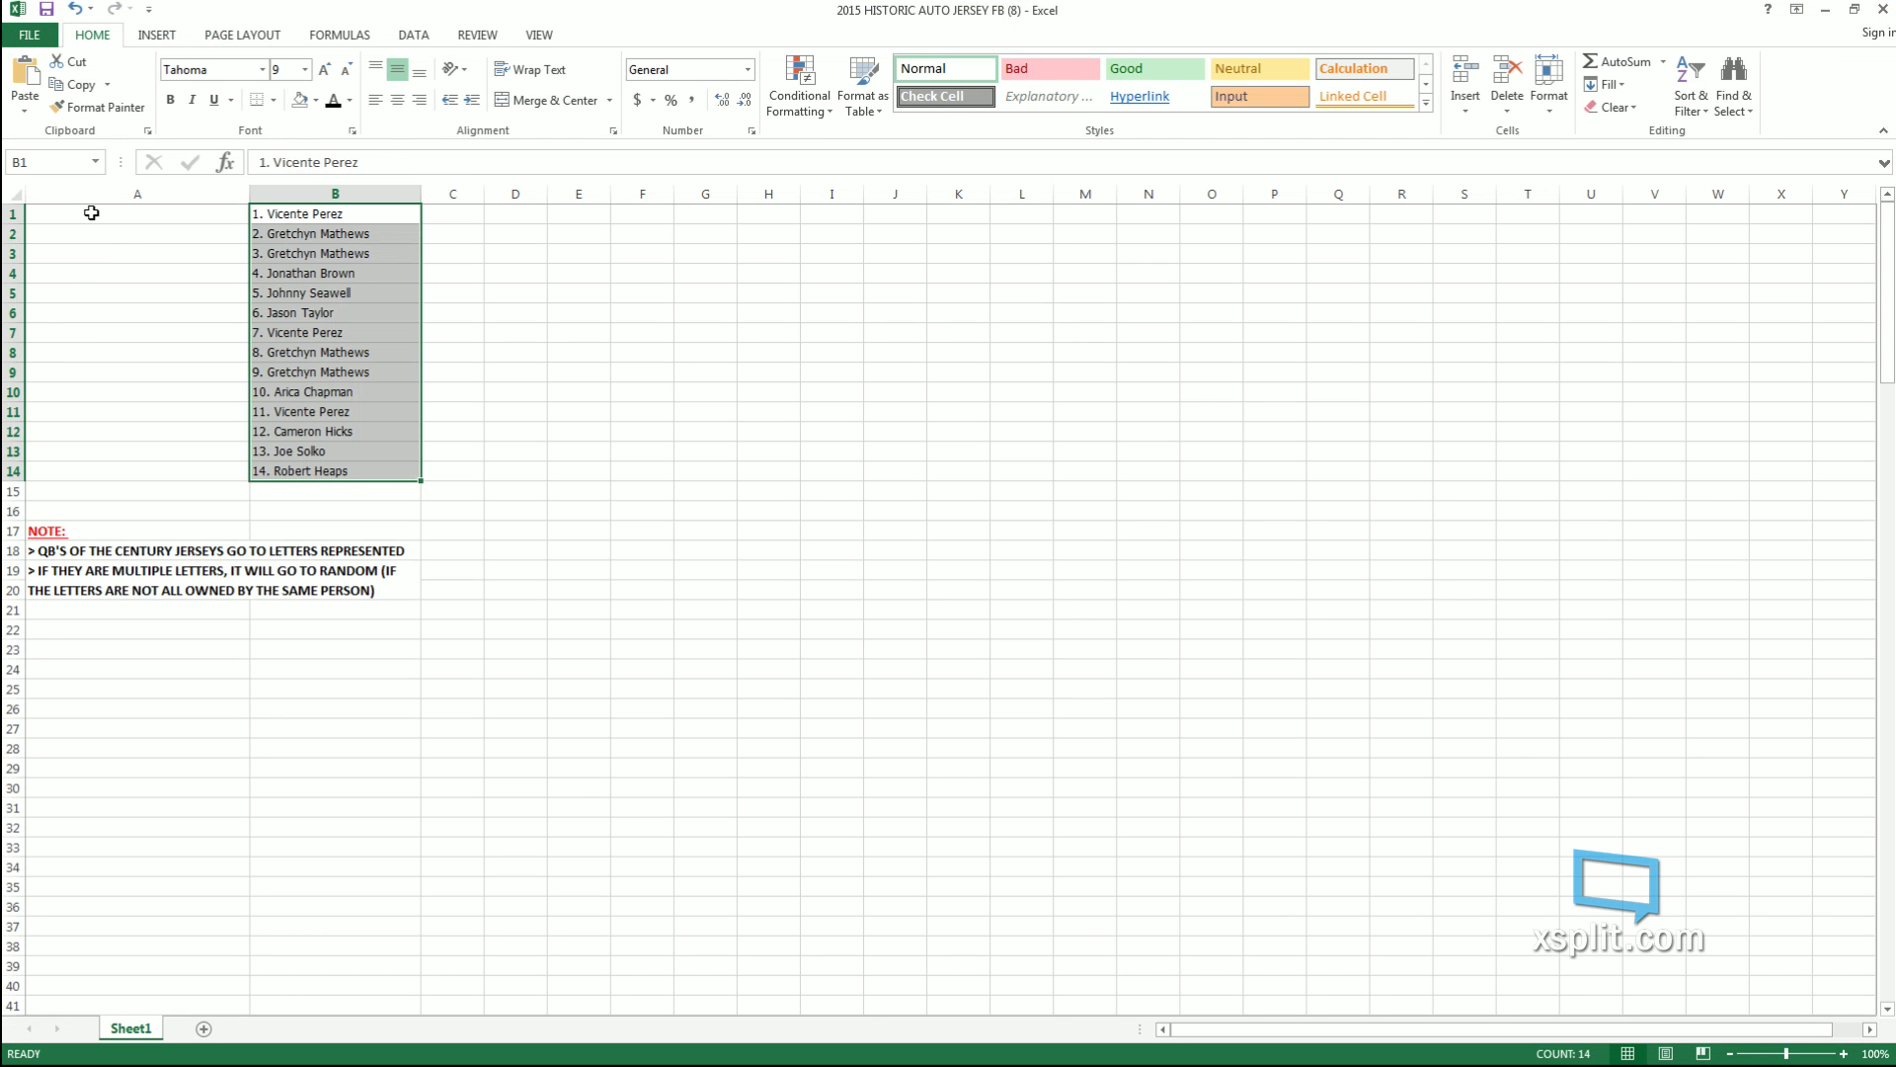
- Paste the shuffled letter groups into column A and adjust its width
{"action": "key", "text": "ctrl+v"}
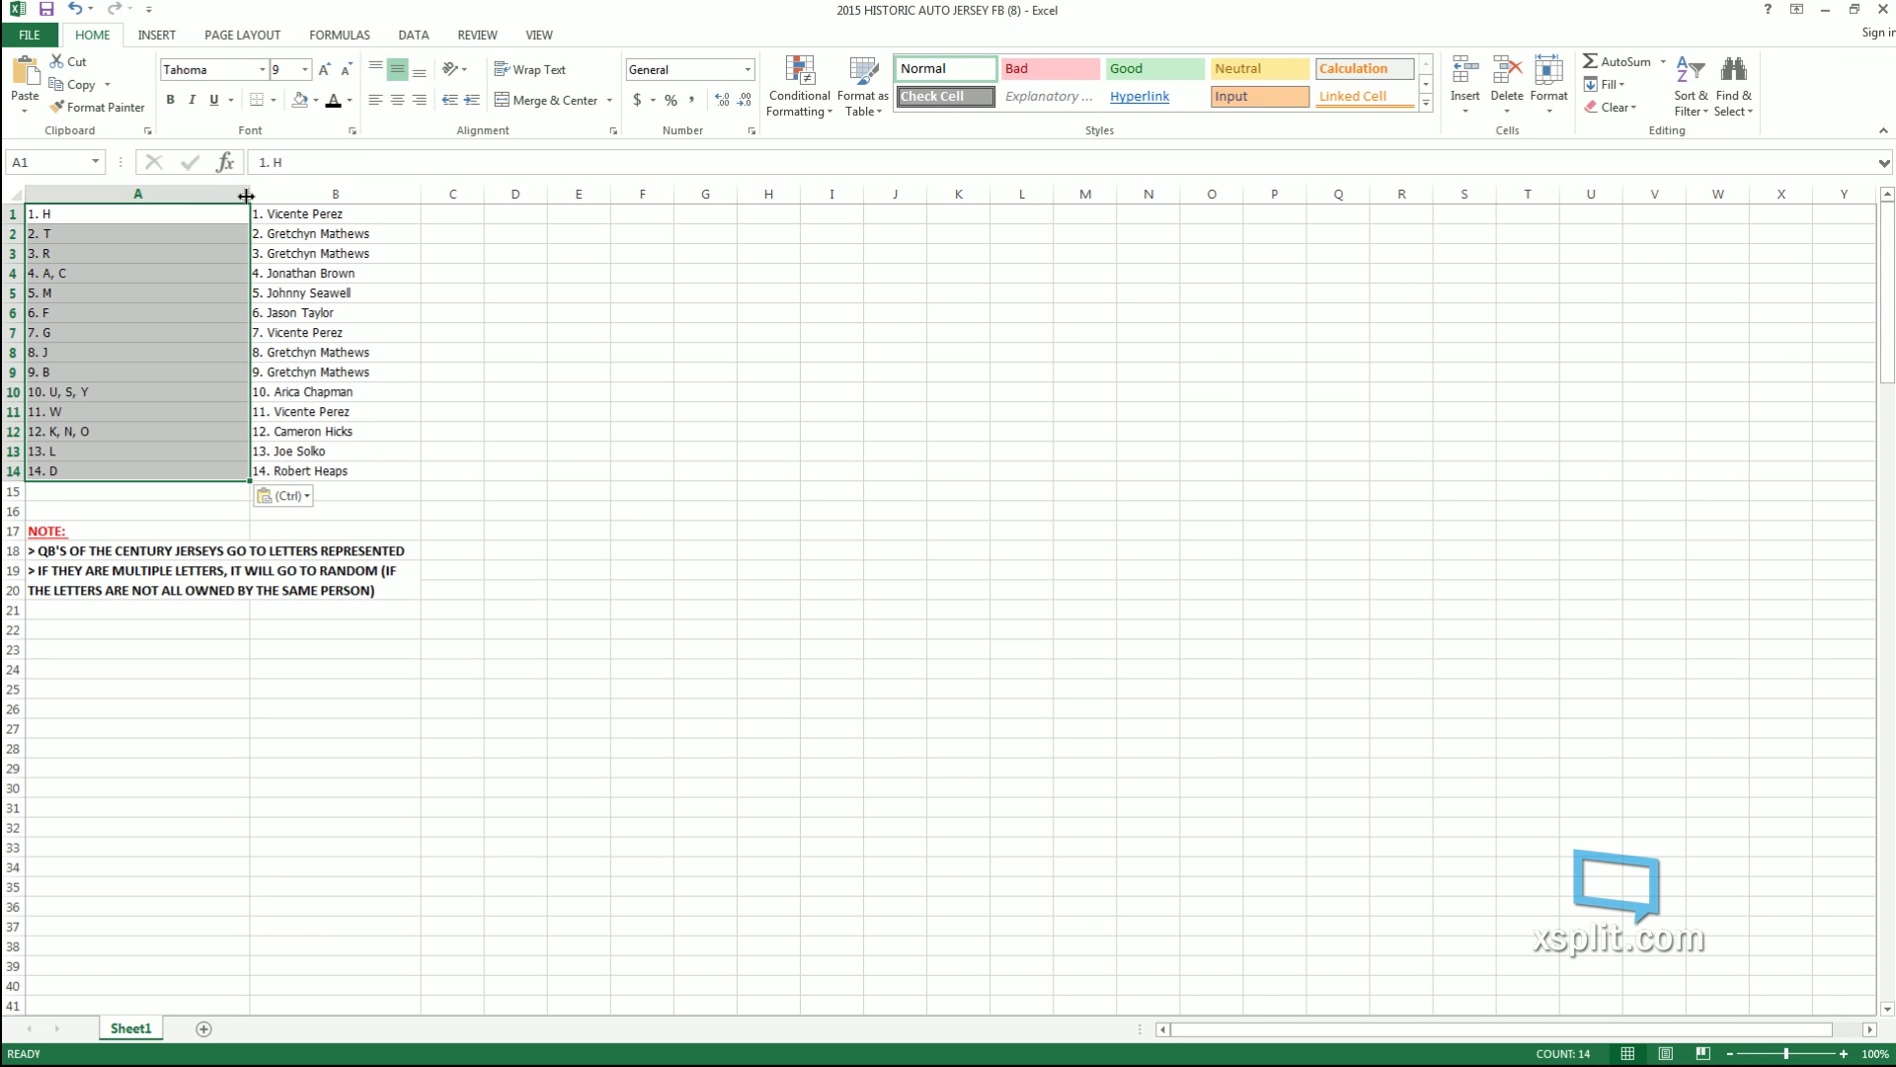
{"action": "left_click_drag", "start_coordinate": [248, 193], "coordinate": [414, 194]}
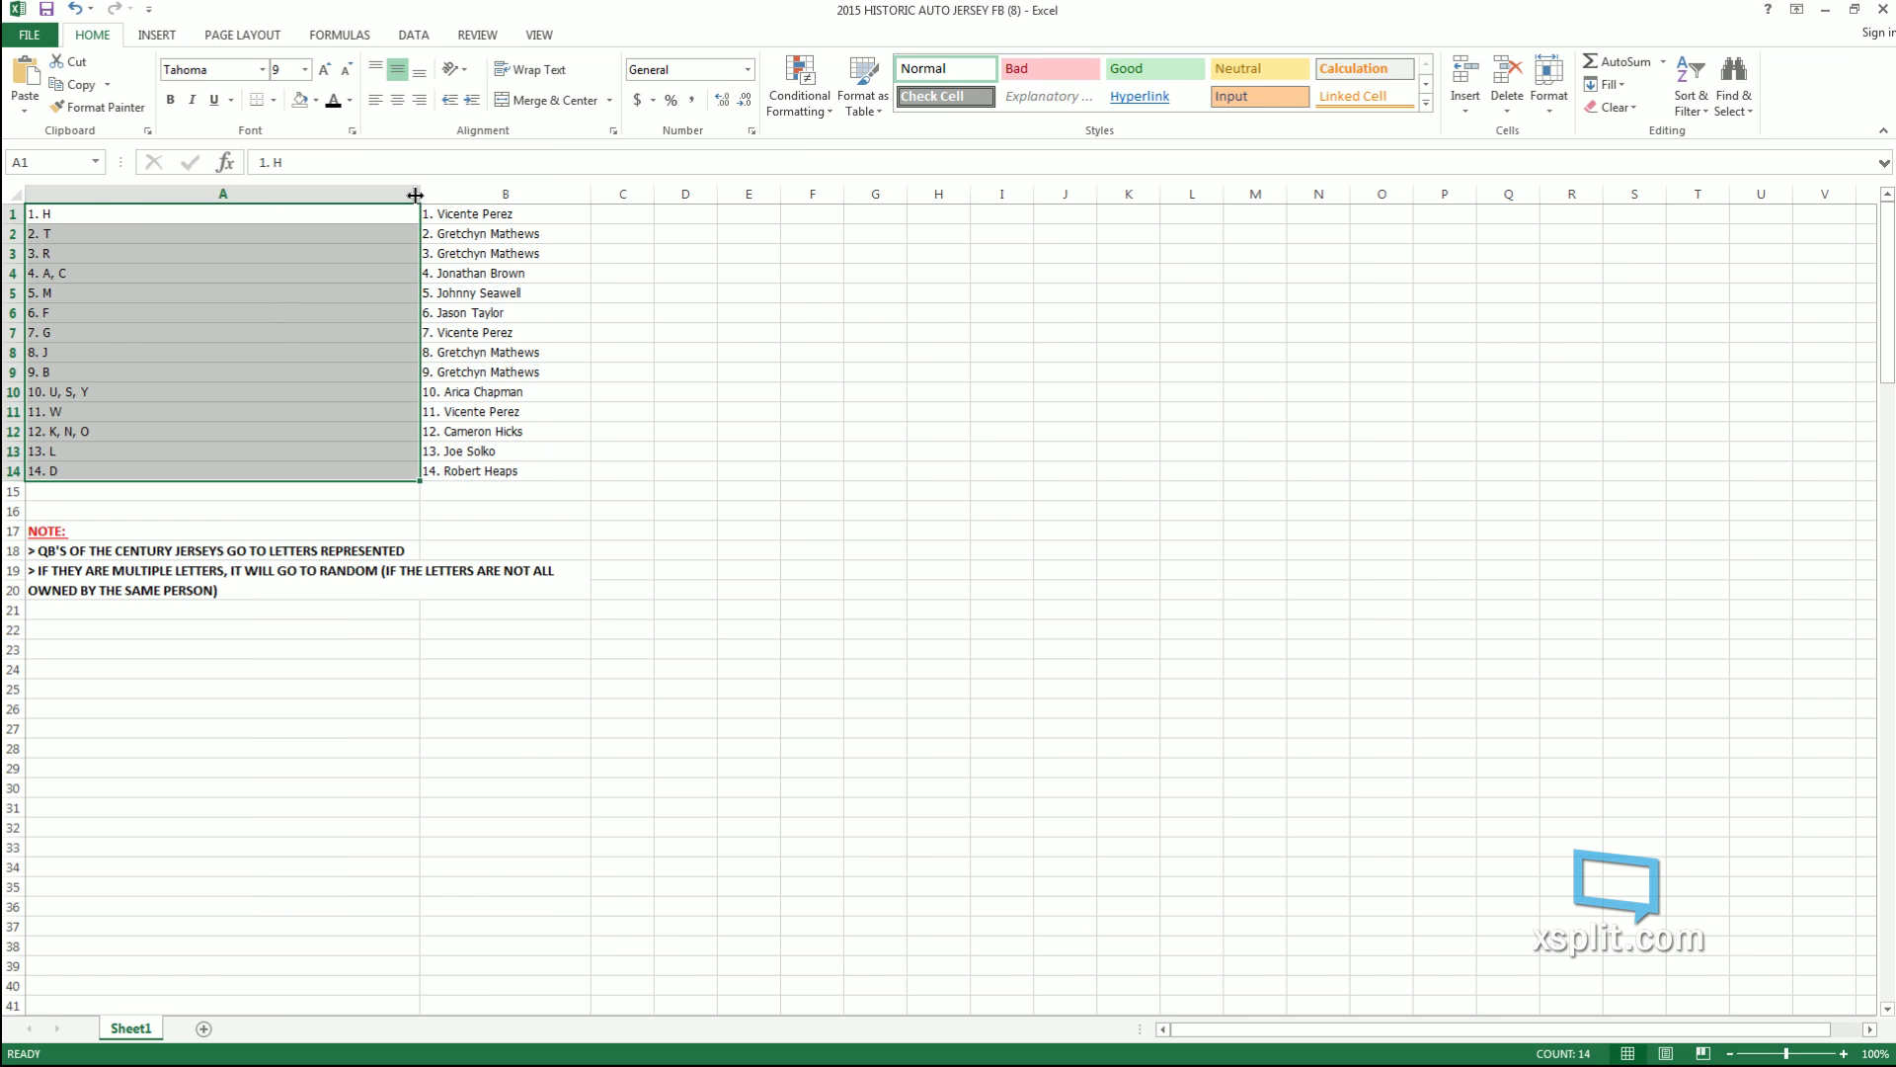
{"action": "left_click_drag", "start_coordinate": [413, 194], "coordinate": [102, 194]}
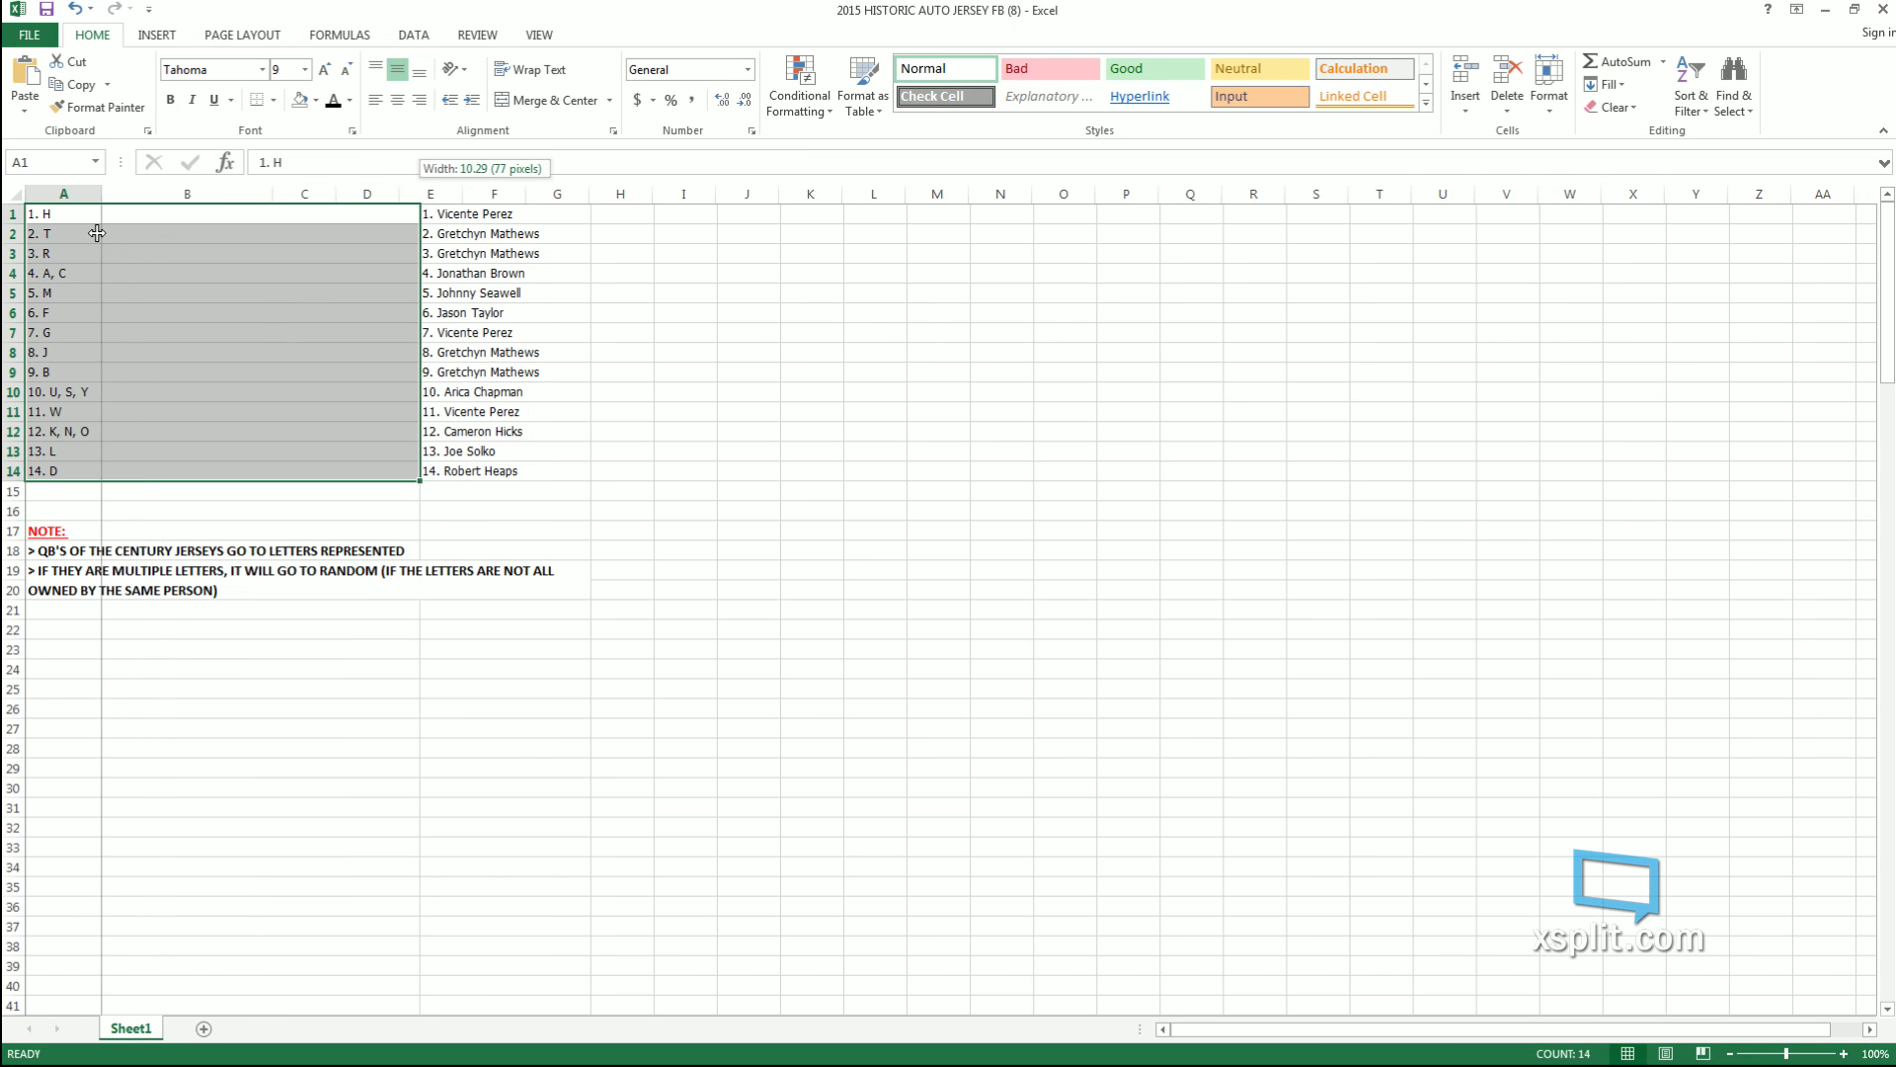
{"action": "left_click_drag", "start_coordinate": [103, 193], "coordinate": [92, 194]}
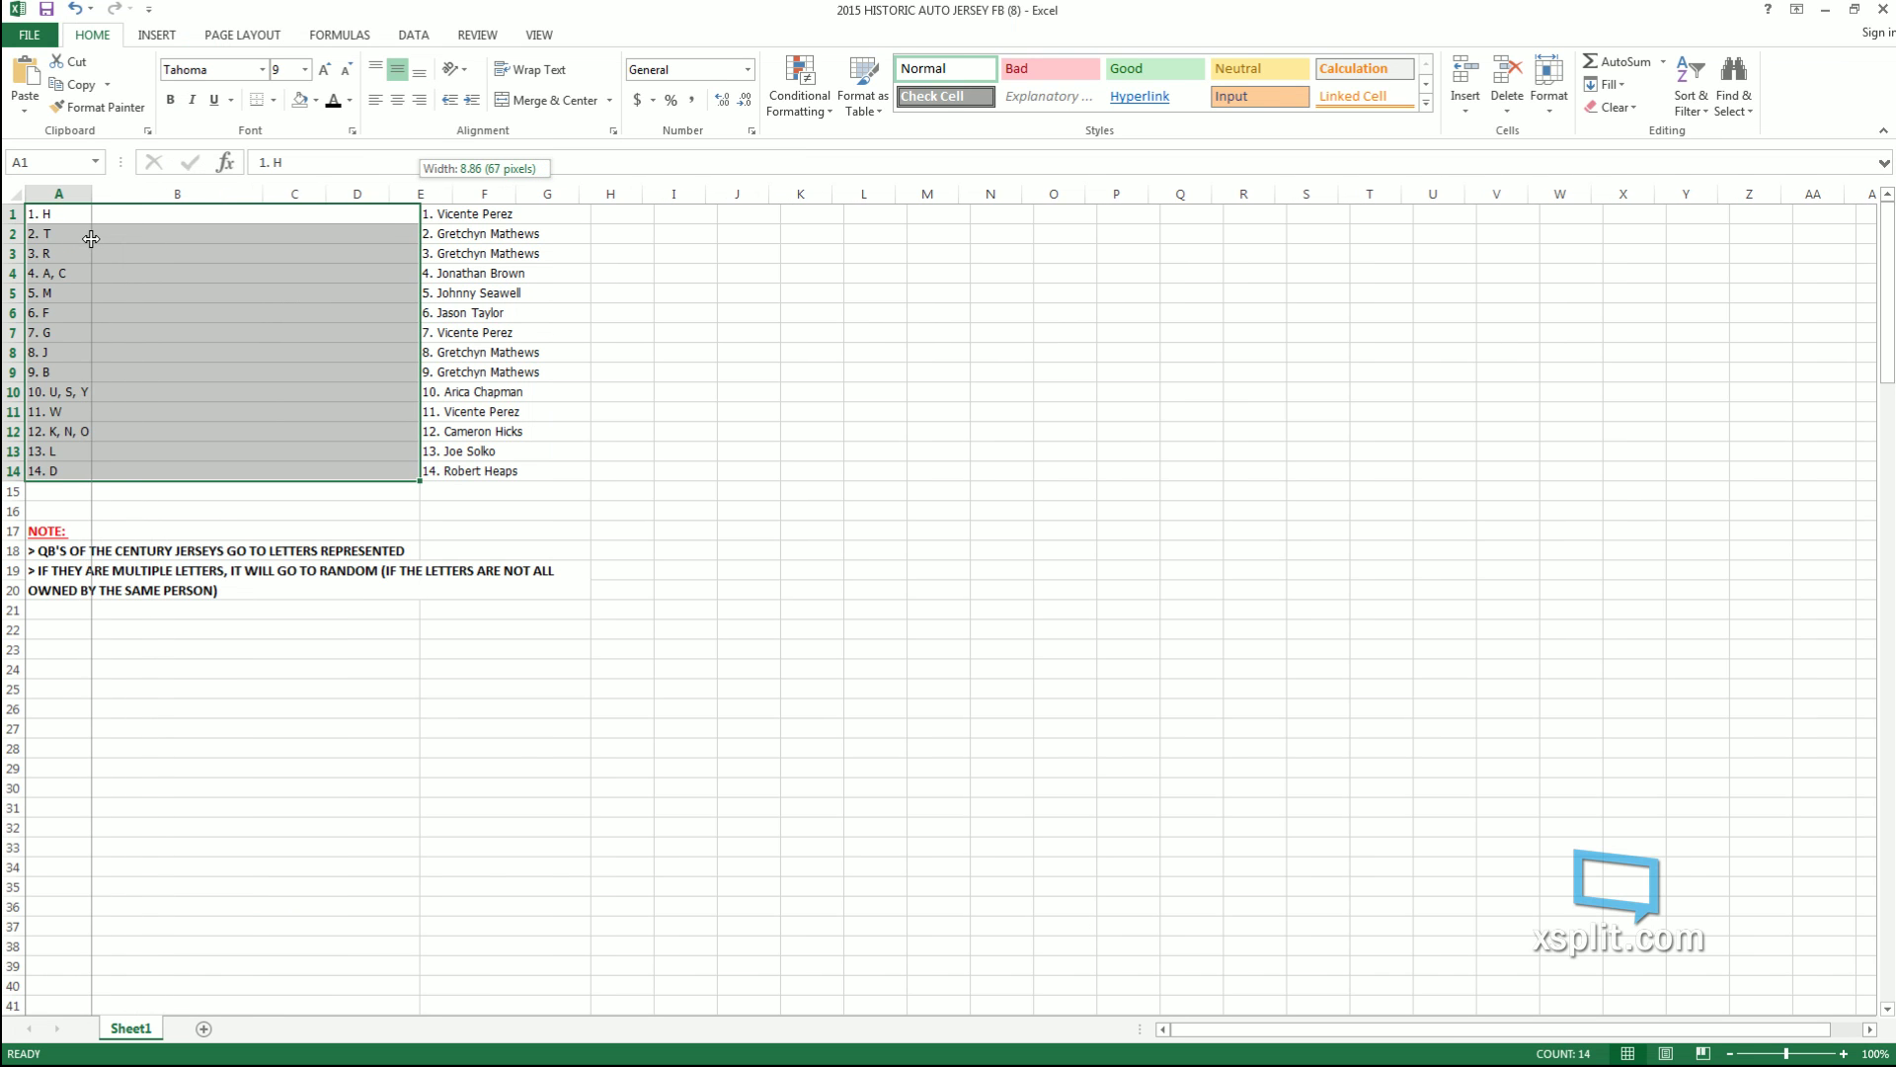